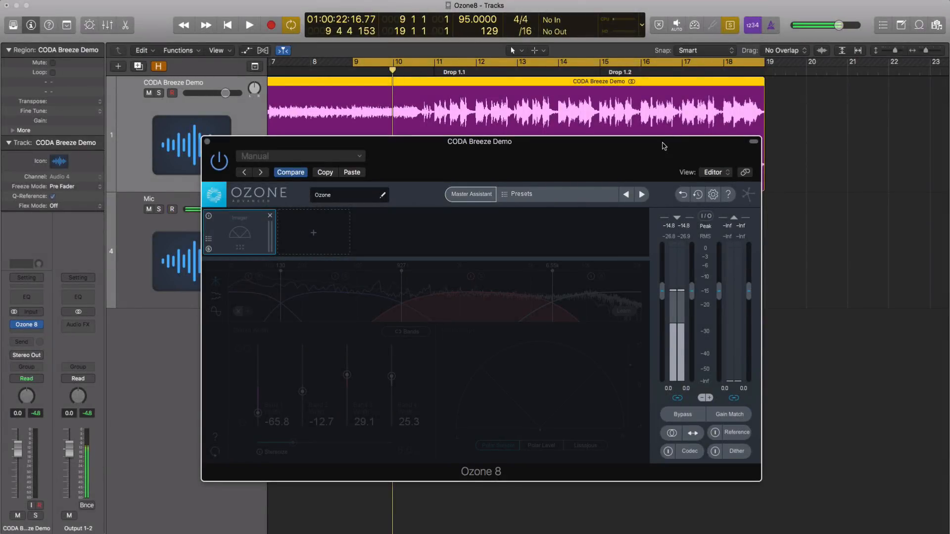
Step: Open the module grid from the empty slot after the Imager and add Spectral Shaper
left_click(172, 209)
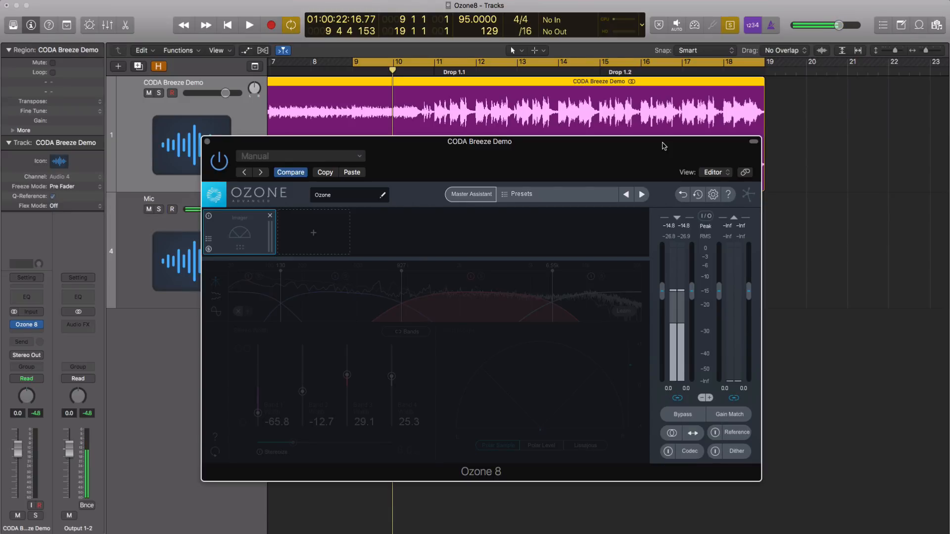
left_click(171, 209)
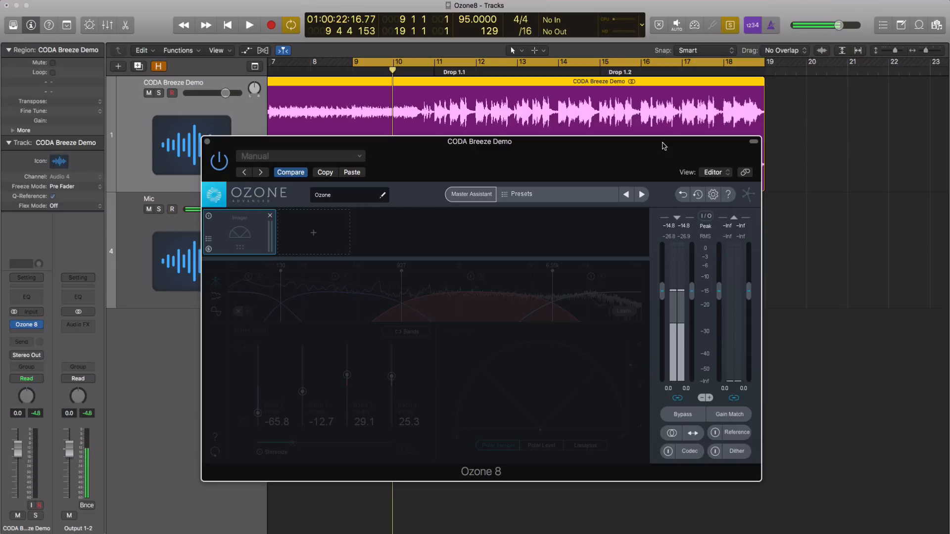
left_click(172, 208)
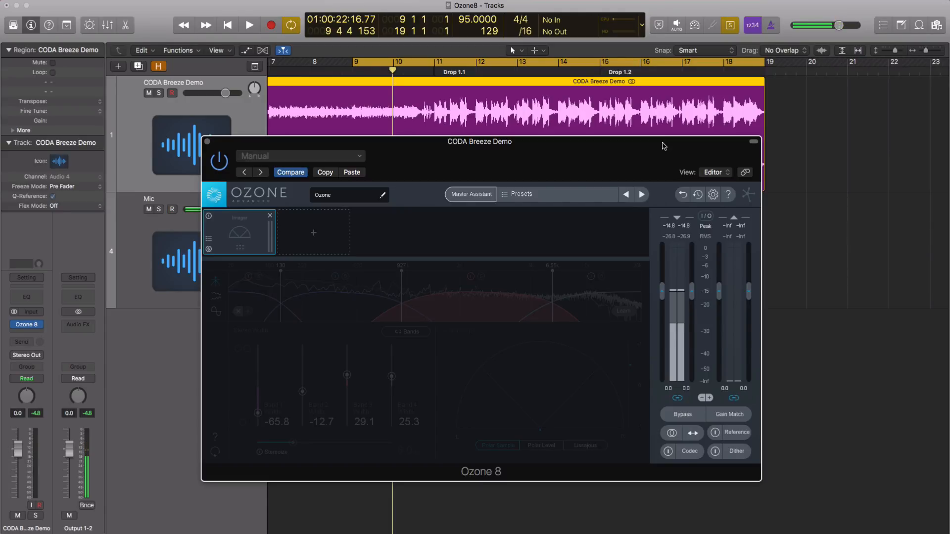
left_click(172, 209)
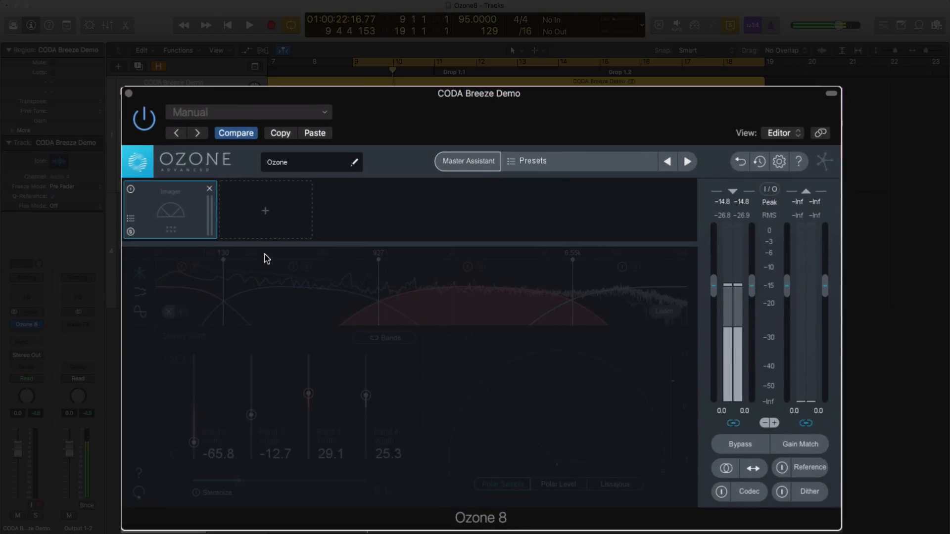
mouse_move(529, 244)
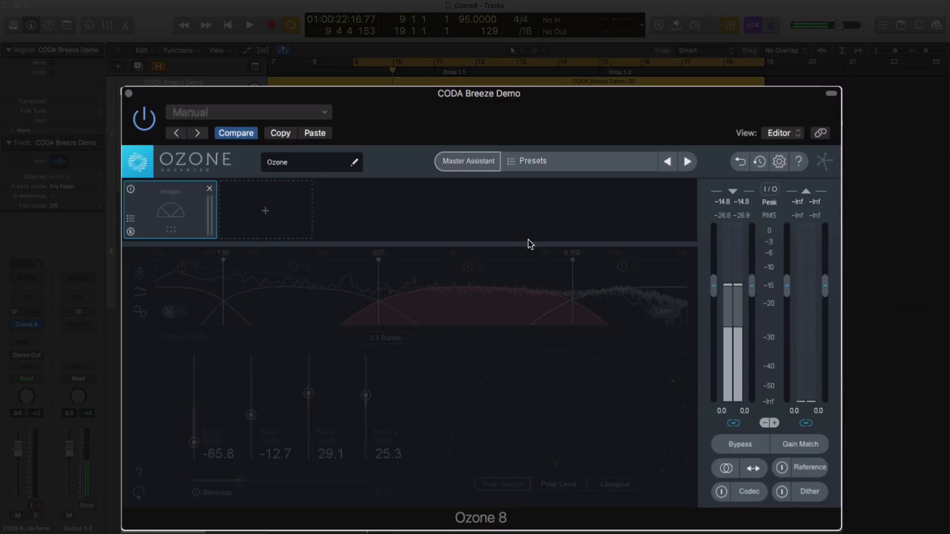
left_click(264, 211)
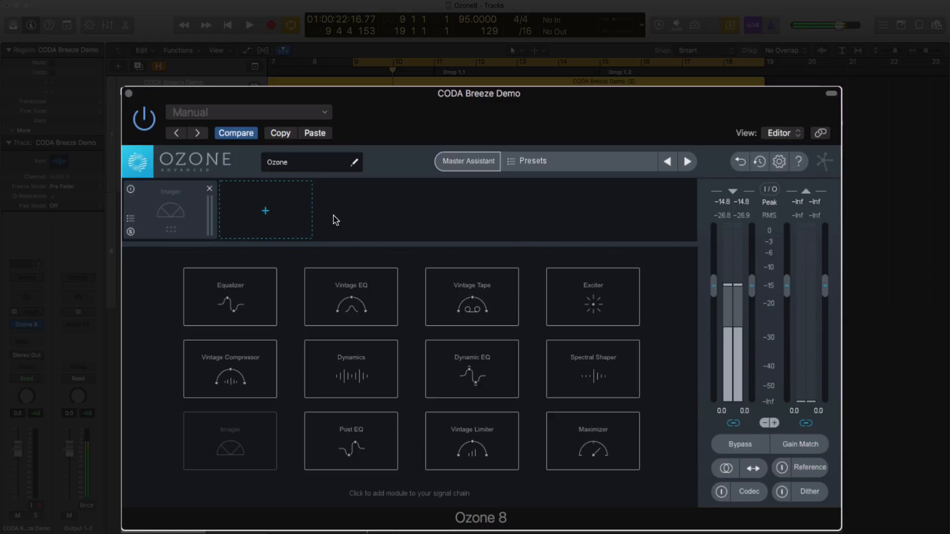
mouse_move(412, 338)
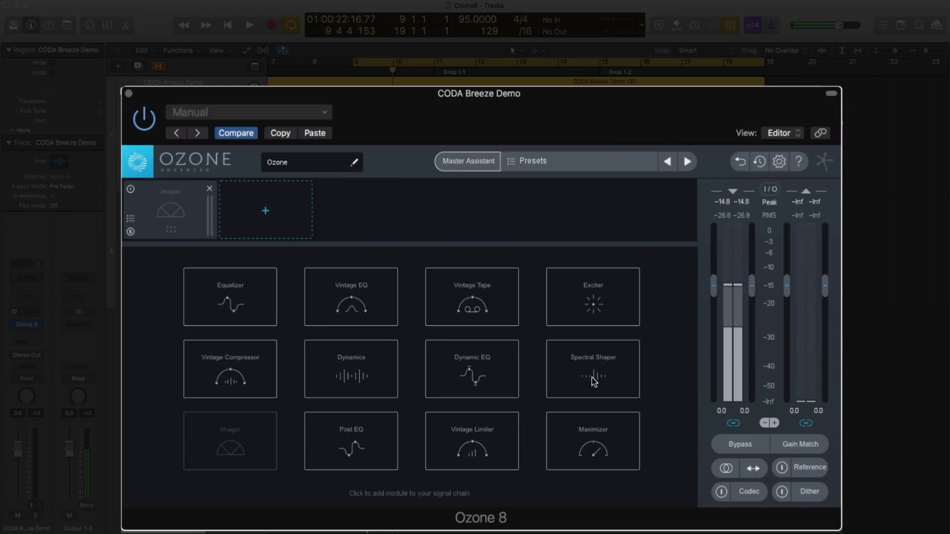
left_click(593, 369)
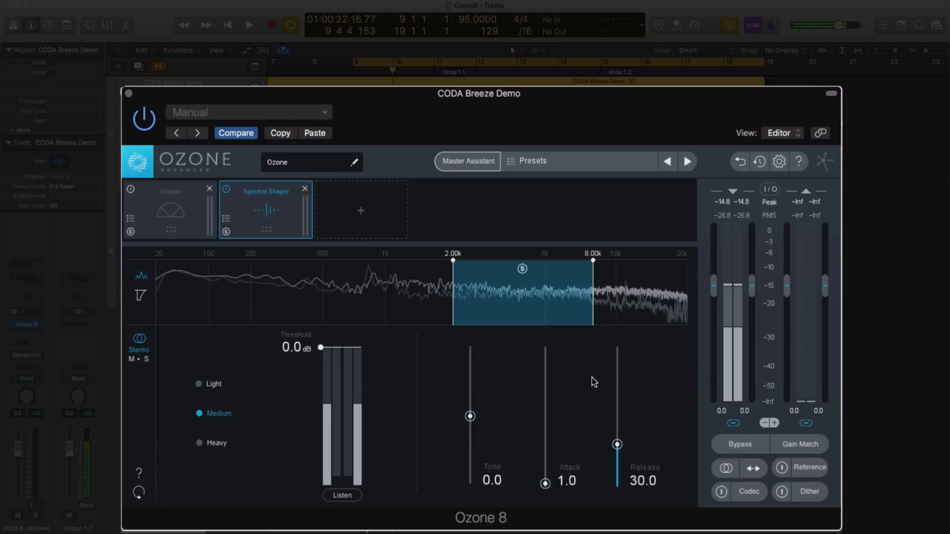
mouse_move(534, 303)
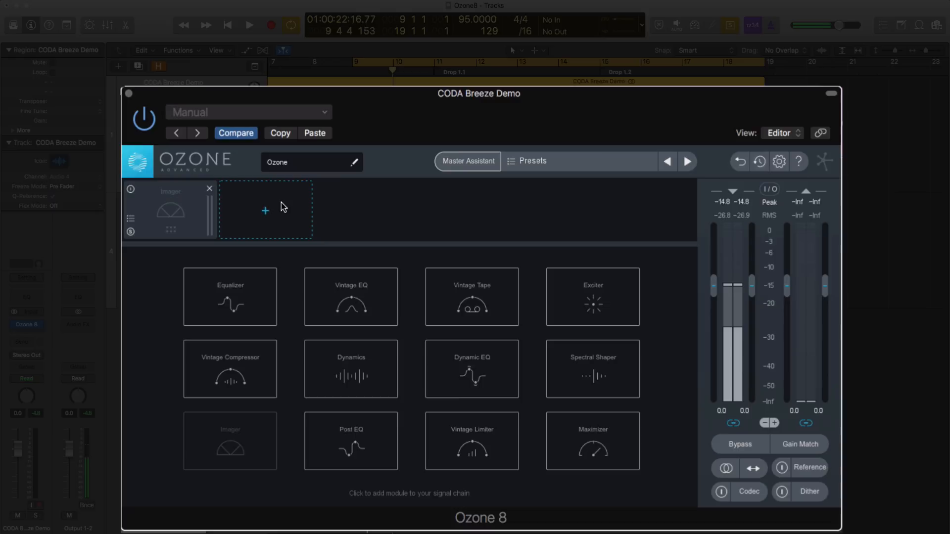
mouse_move(265, 211)
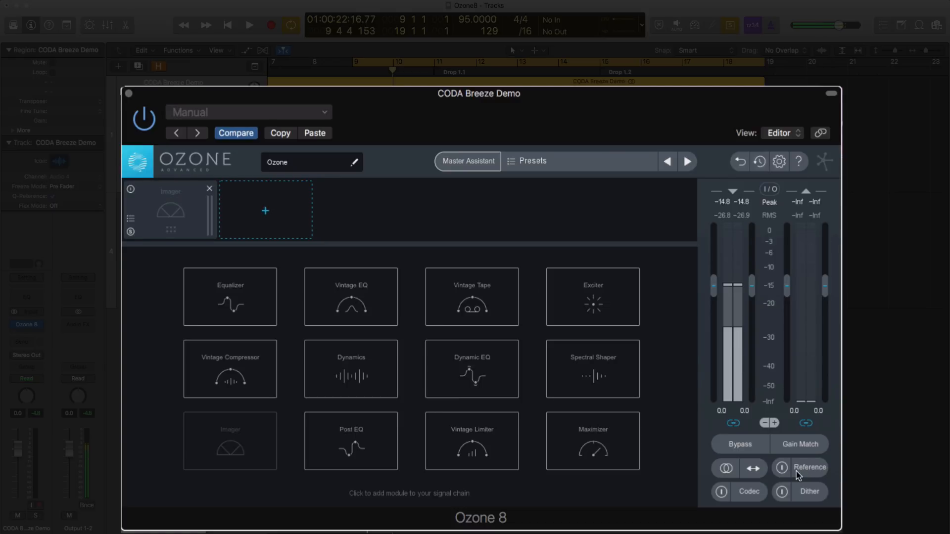
mouse_move(803, 478)
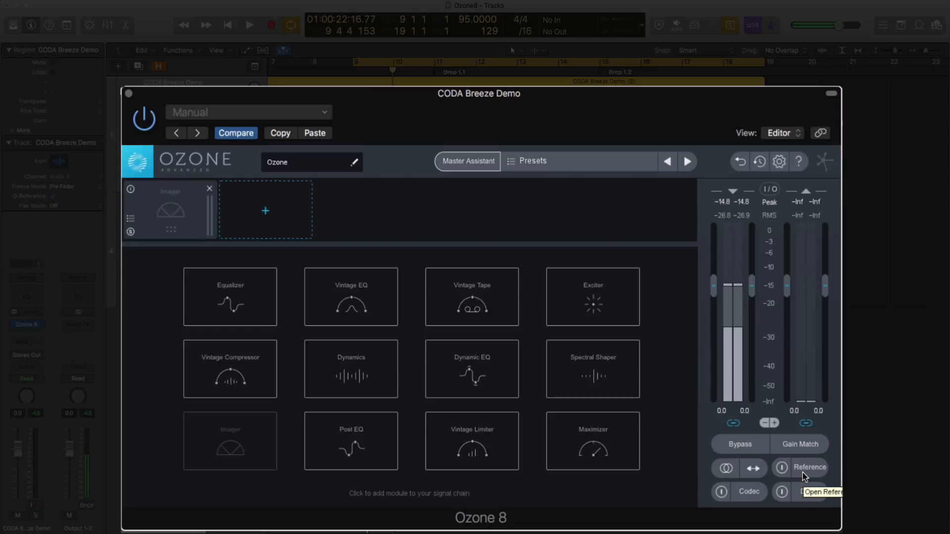
Step: Open the Reference panel showing '01 I Still See Your Face.mp3' with its A/B/C loop sections
left_click(809, 468)
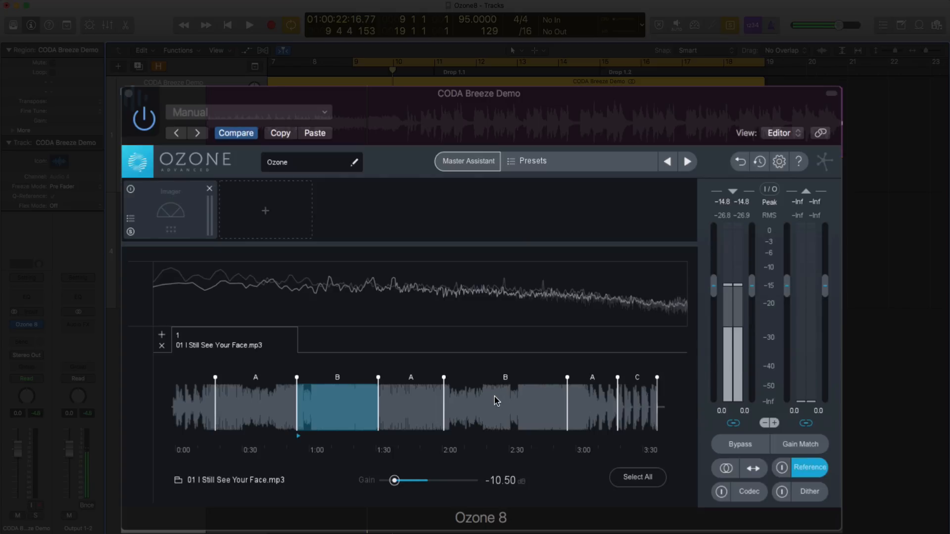
mouse_move(495, 401)
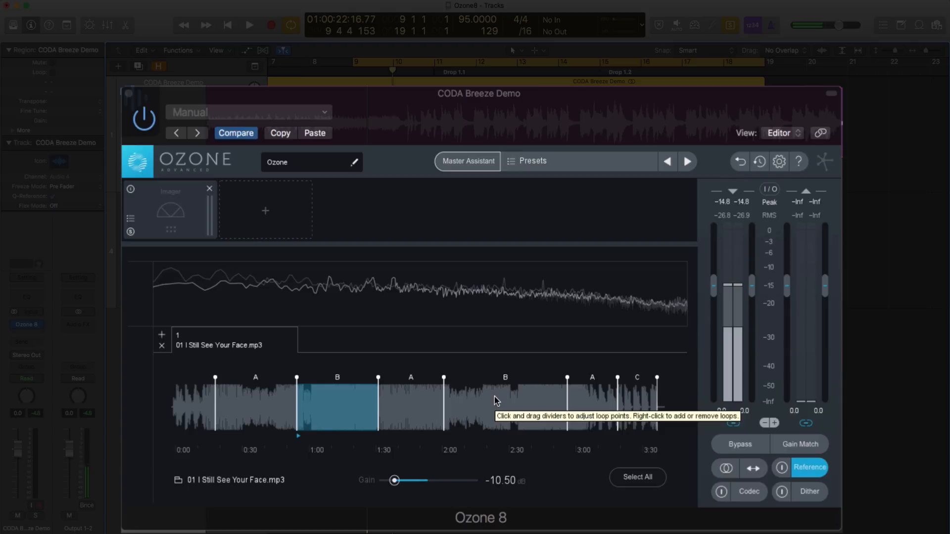
mouse_move(272, 403)
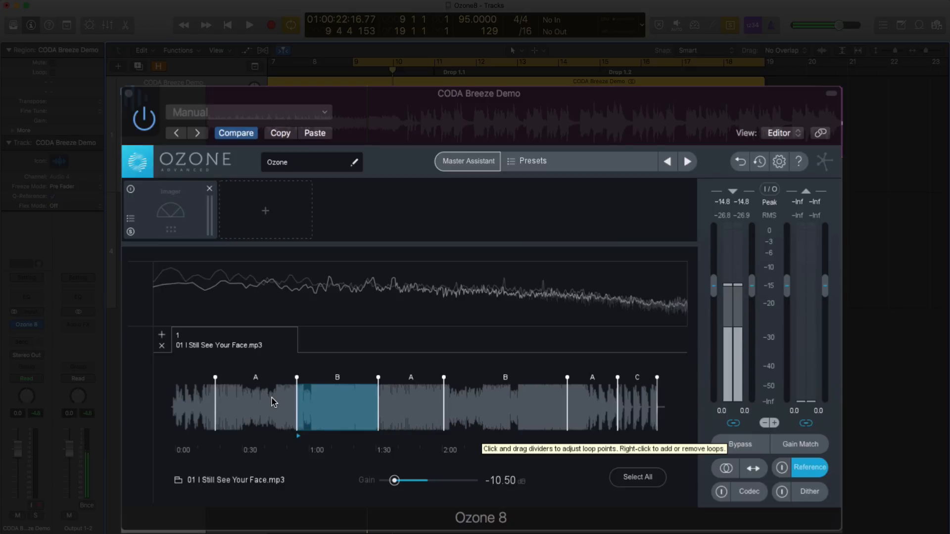
mouse_move(246, 402)
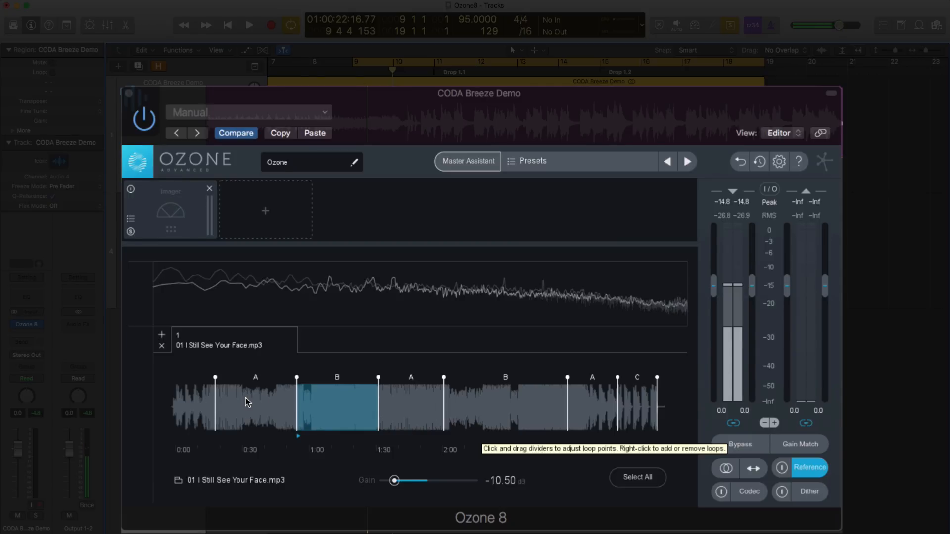
mouse_move(421, 406)
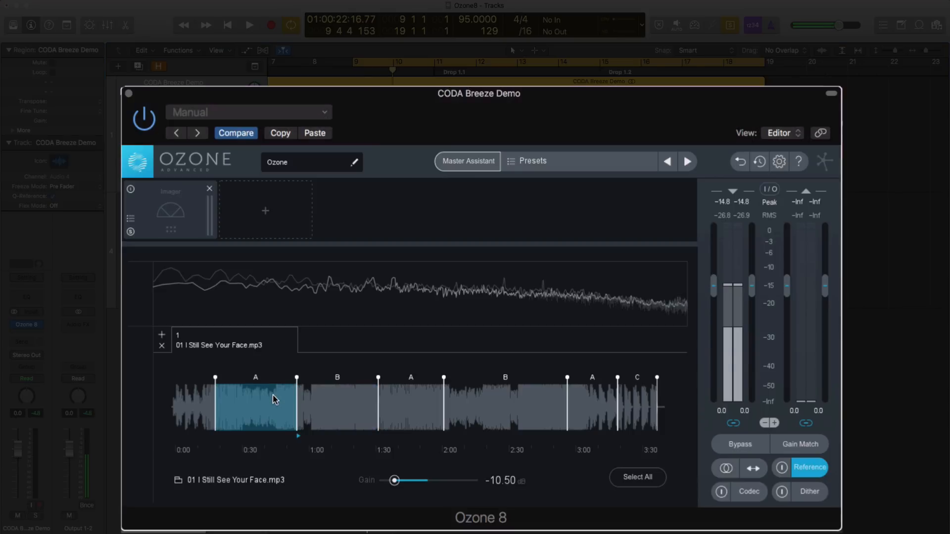
left_click(505, 403)
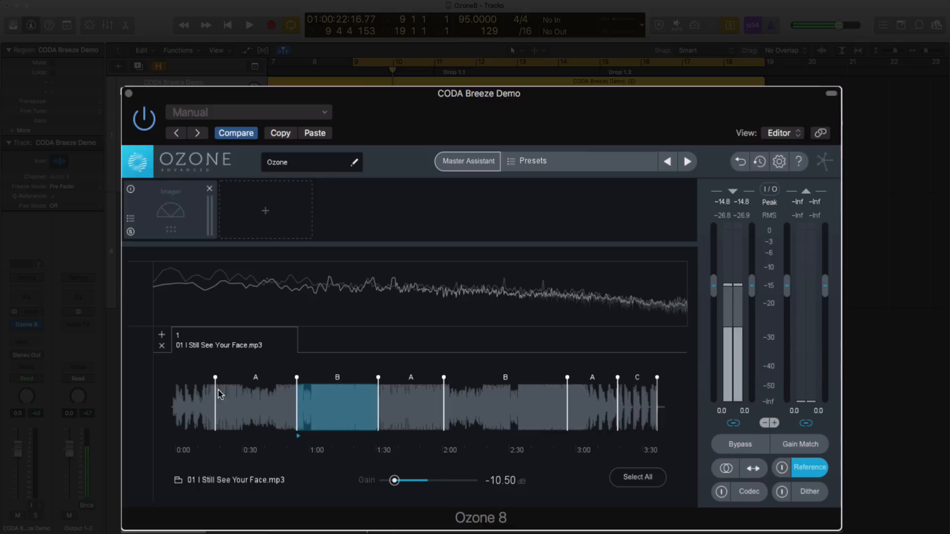
mouse_move(326, 394)
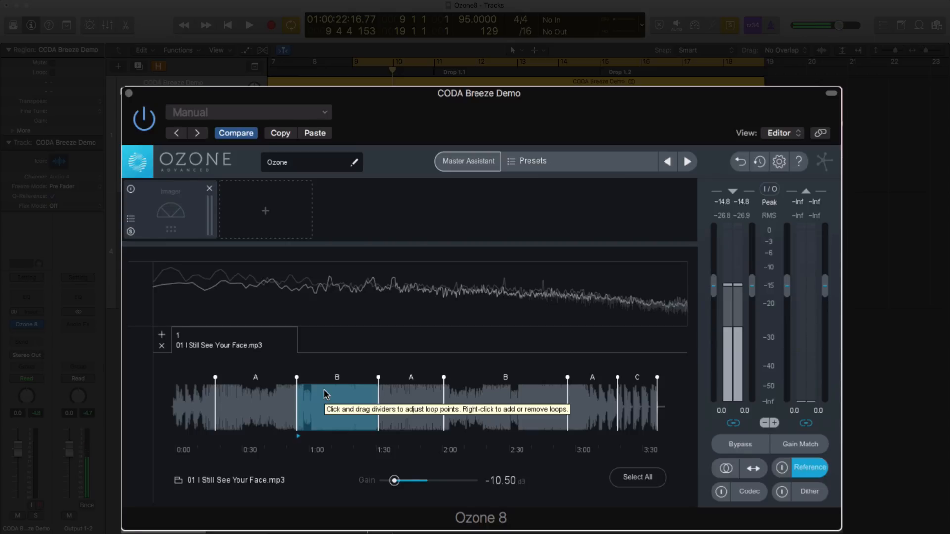
mouse_move(240, 286)
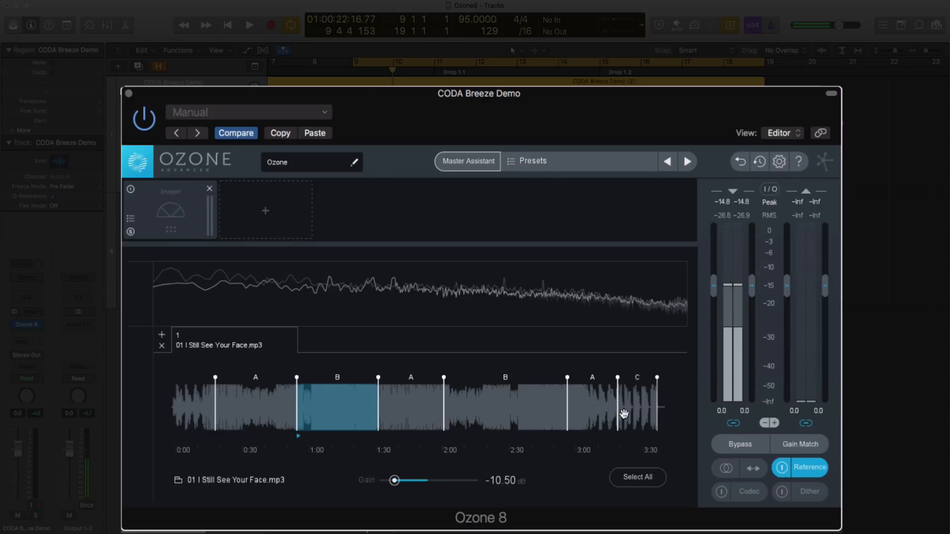
left_click(249, 24)
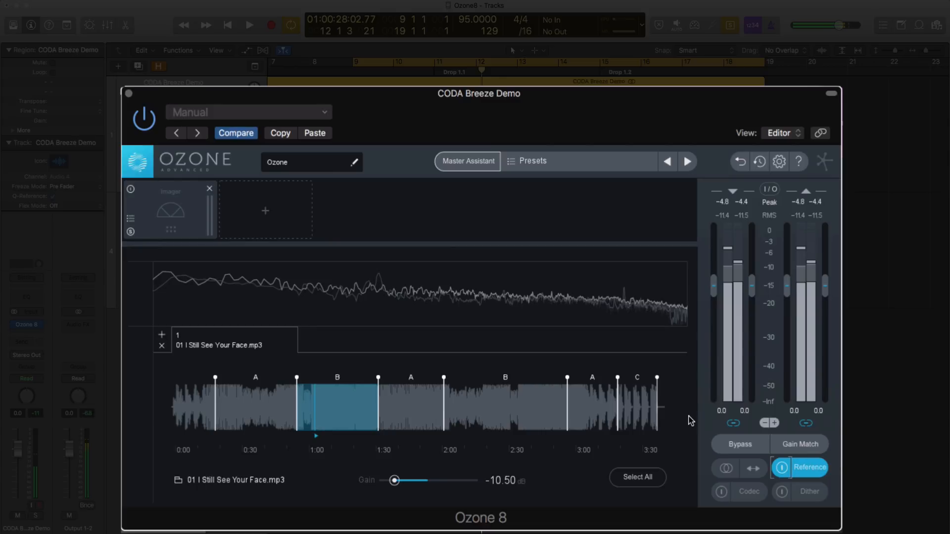
left_click(249, 25)
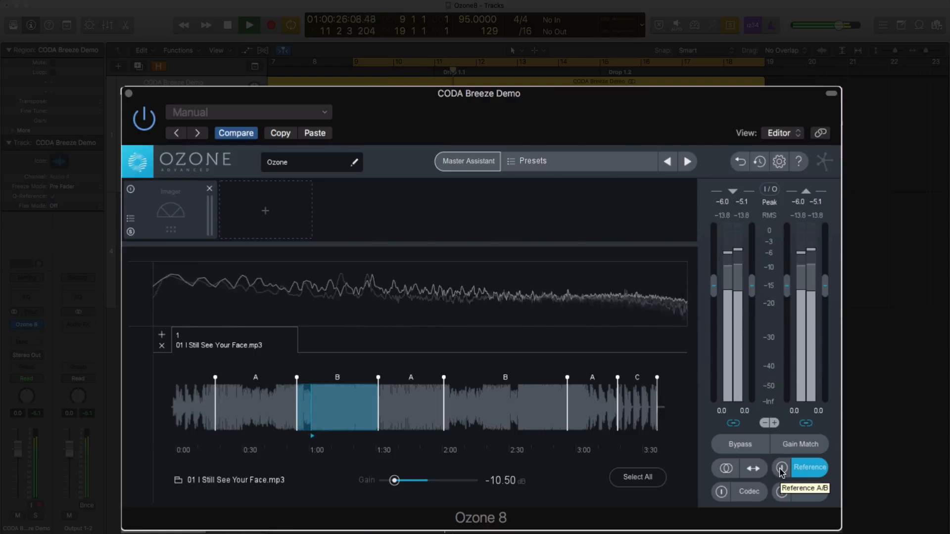
left_click(809, 467)
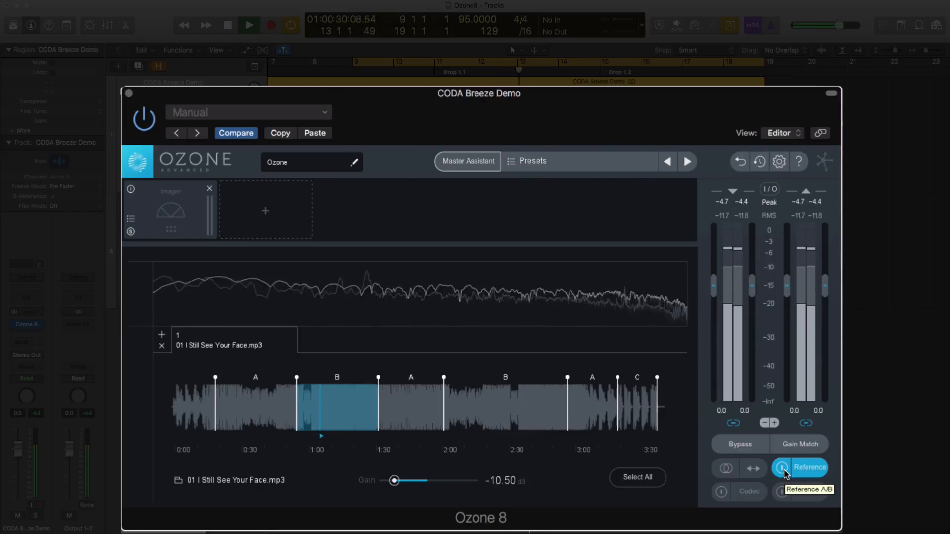
left_click(810, 467)
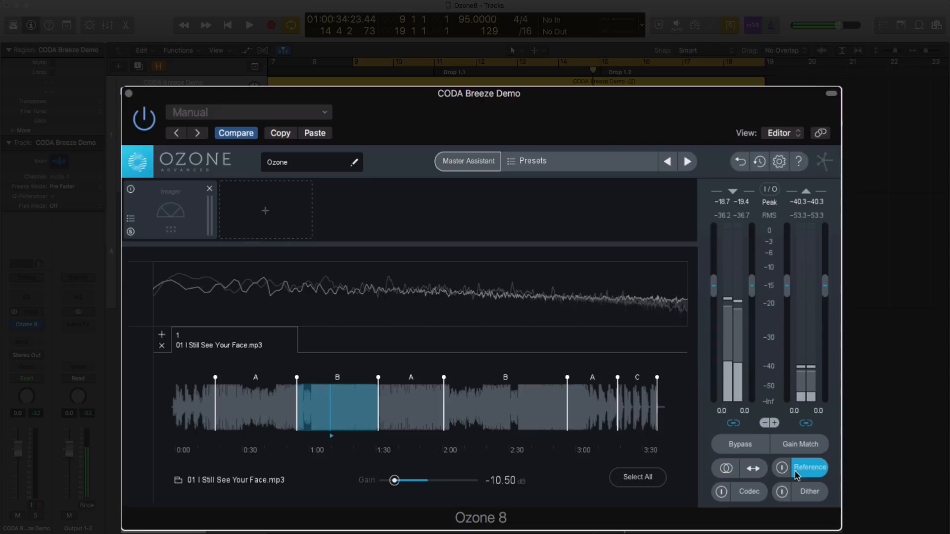
mouse_move(395, 481)
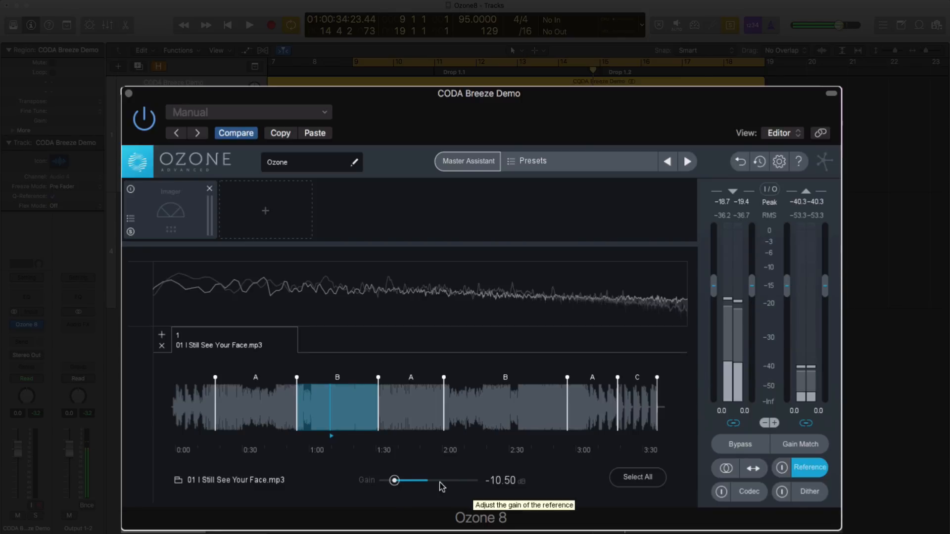
mouse_move(637, 306)
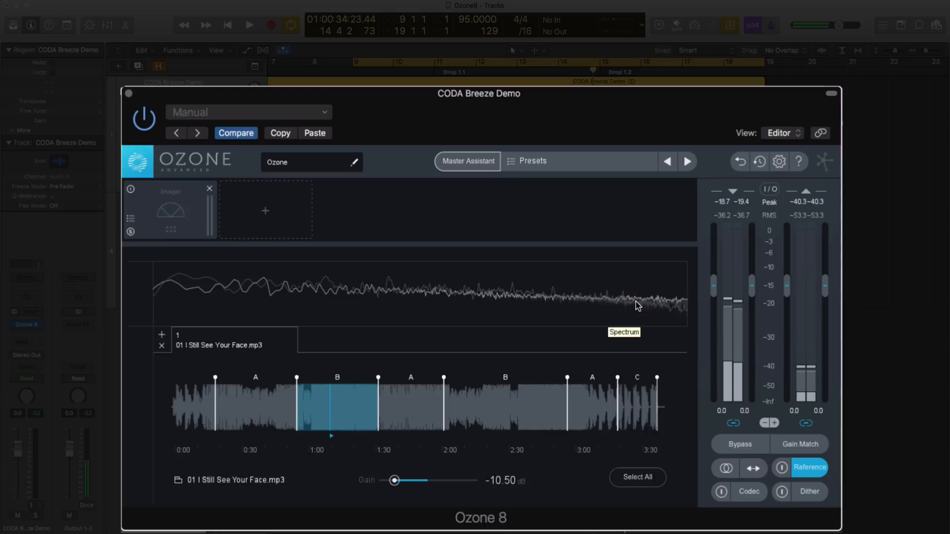
mouse_move(569, 276)
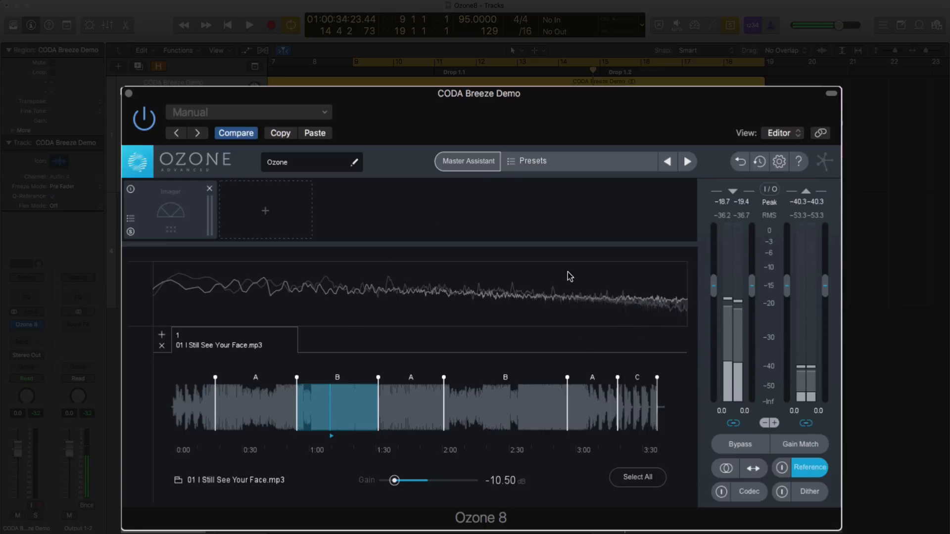
mouse_move(467, 178)
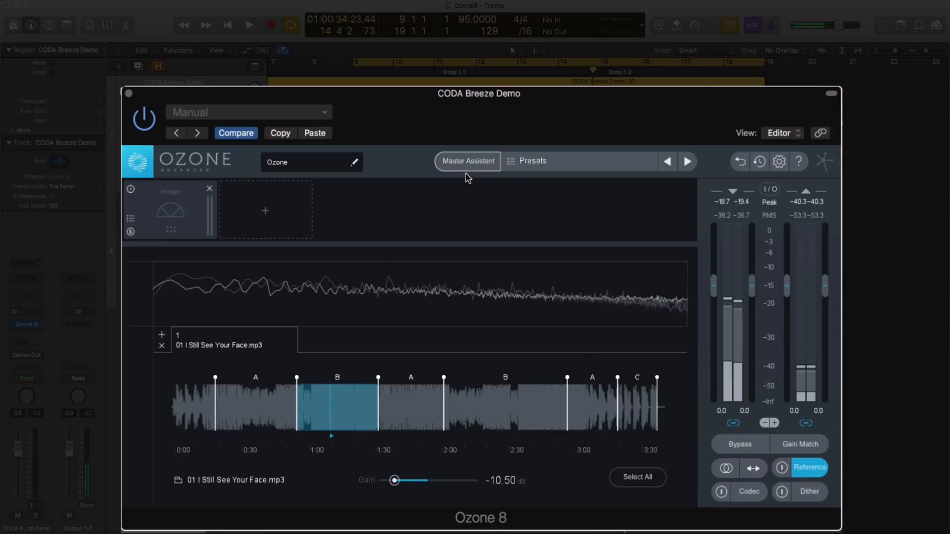
Step: Run Master Assistant with the Streaming target and play the track for analysis
left_click(467, 160)
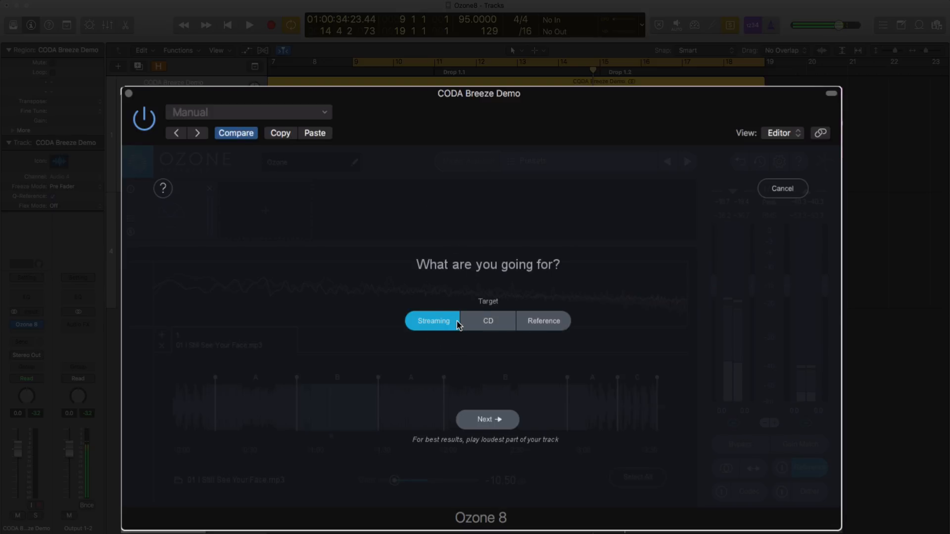
left_click(487, 320)
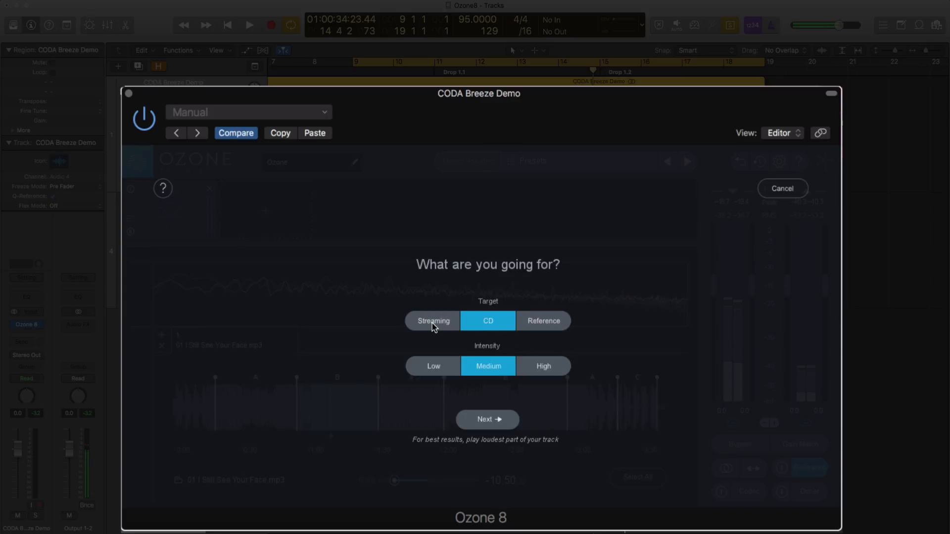
left_click(433, 320)
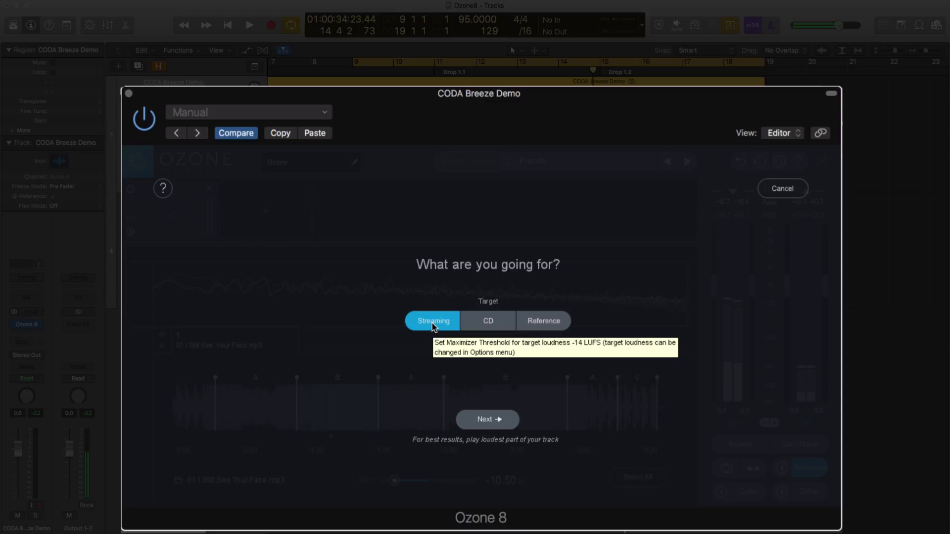
mouse_move(486, 419)
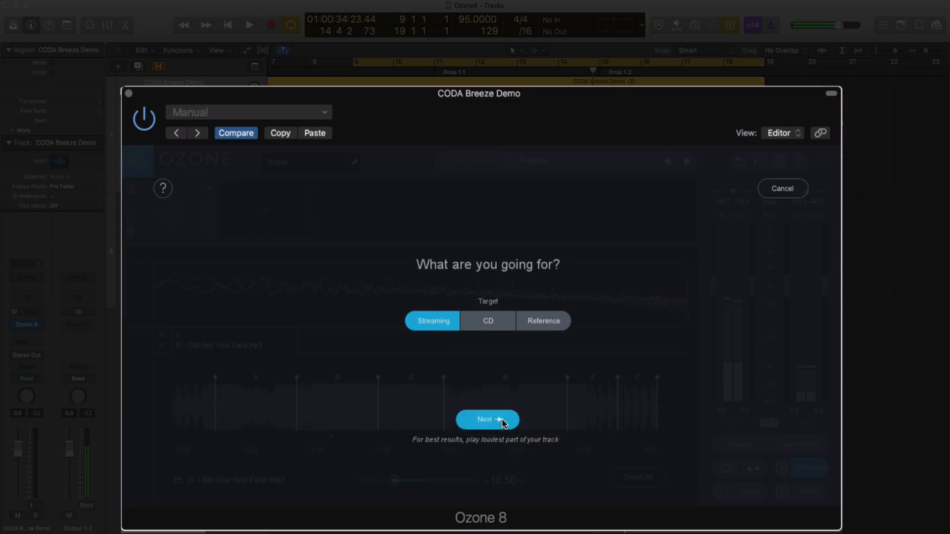
left_click(487, 419)
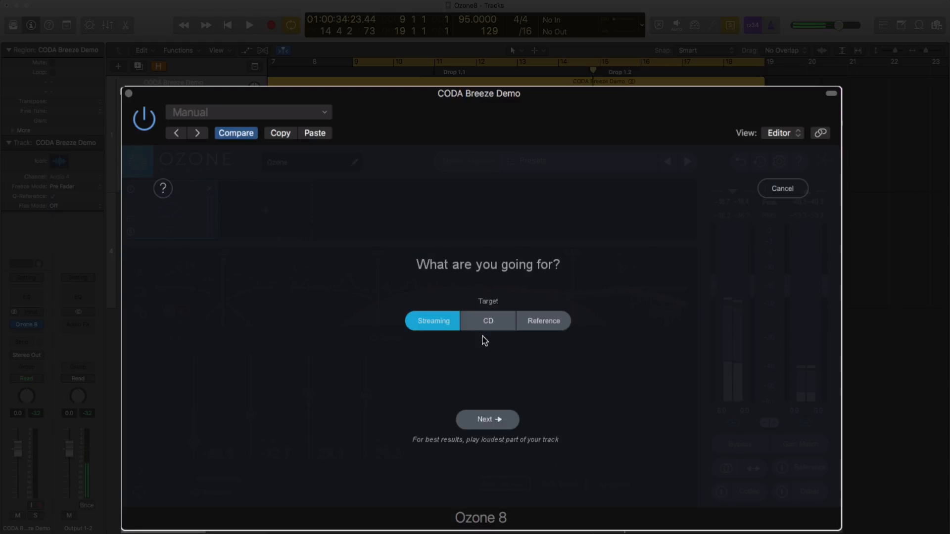
left_click(487, 419)
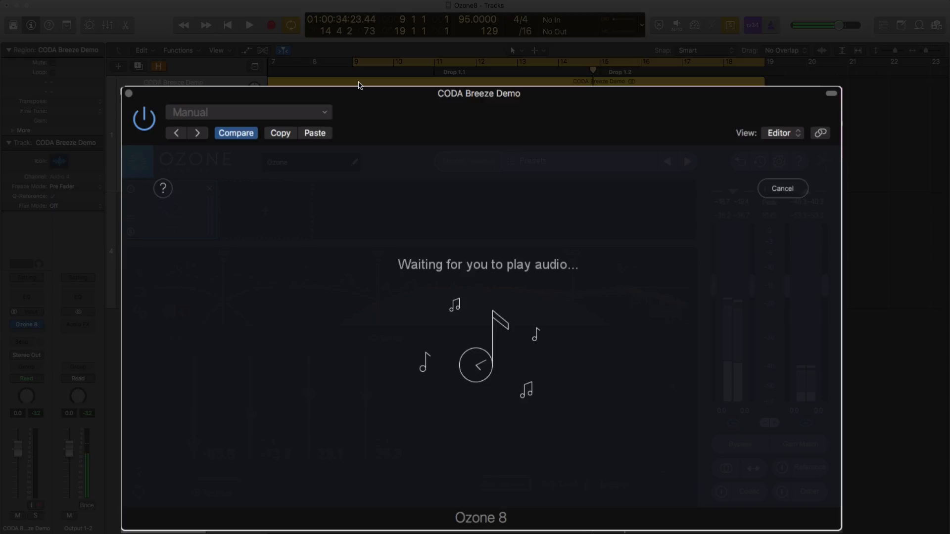
left_click(249, 25)
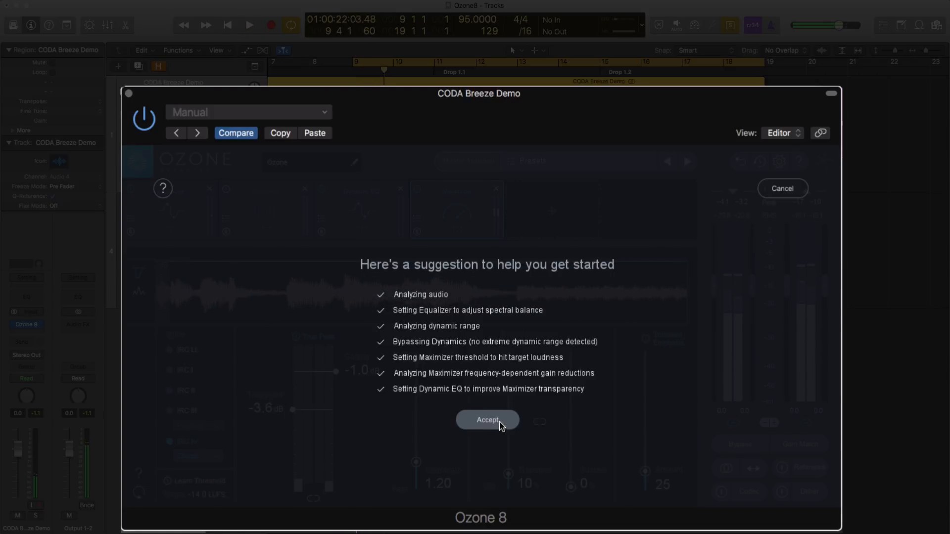
Step: Accept the suggested chain, then review the Dynamics and Maximizer (−3.6 dB threshold) settings
left_click(486, 420)
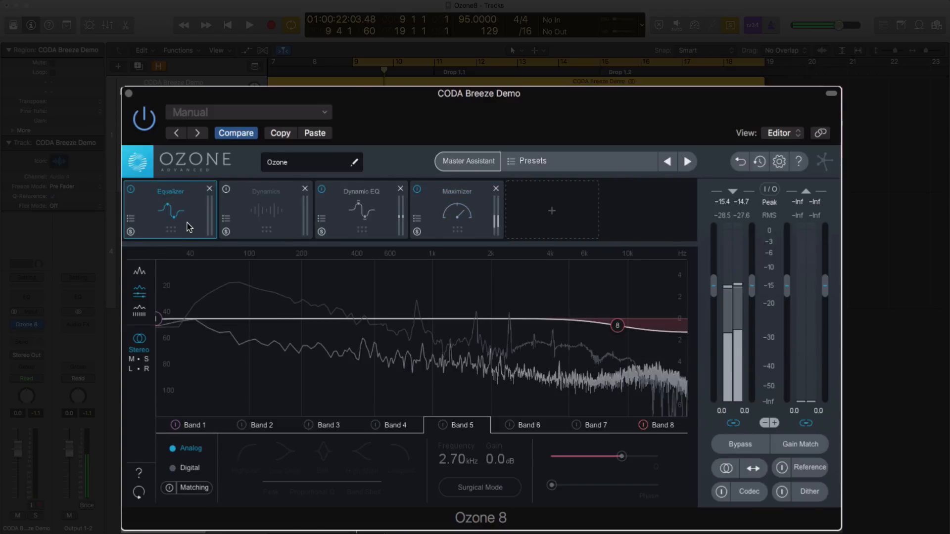
left_click(361, 209)
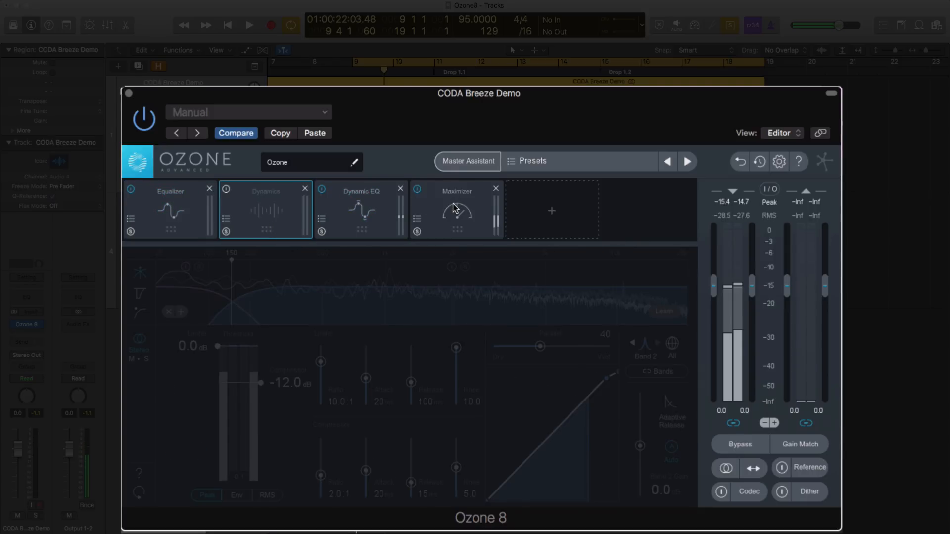
left_click(456, 209)
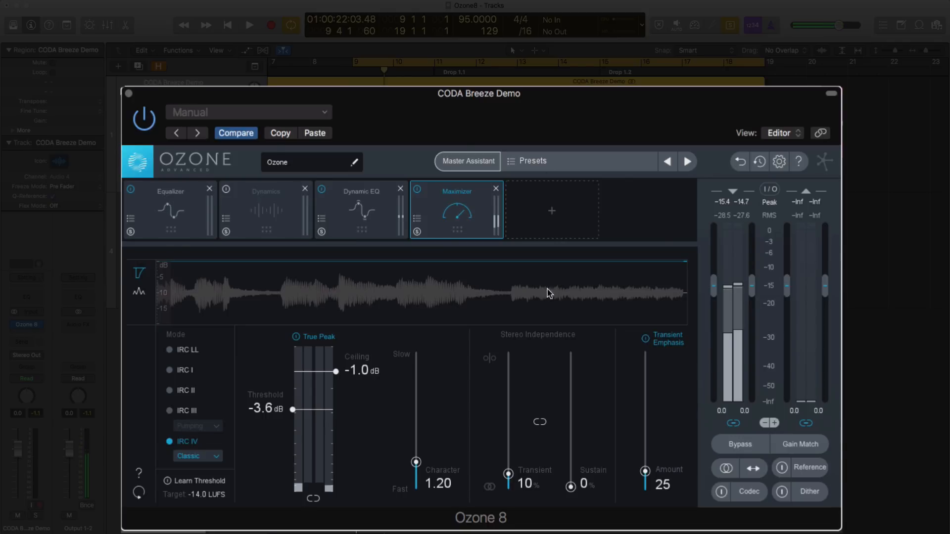
mouse_move(218, 106)
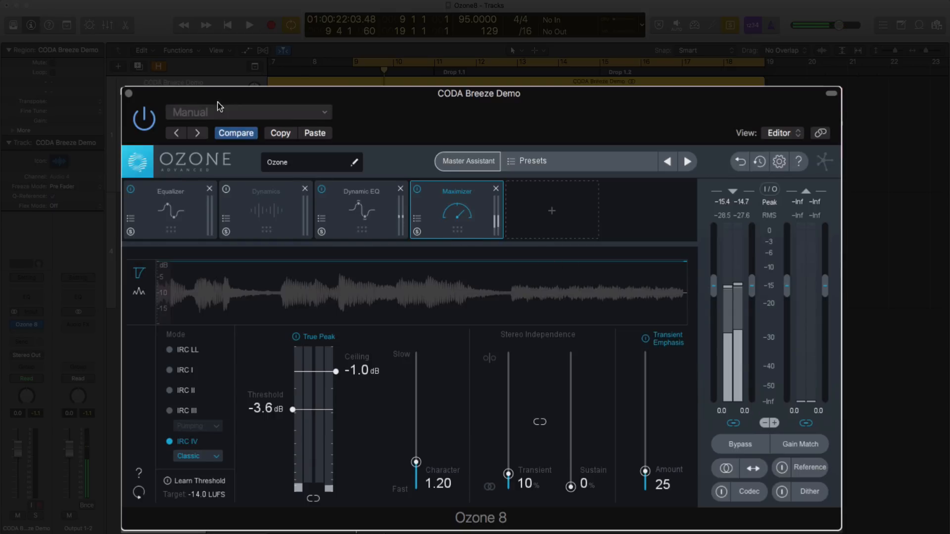
mouse_move(324, 144)
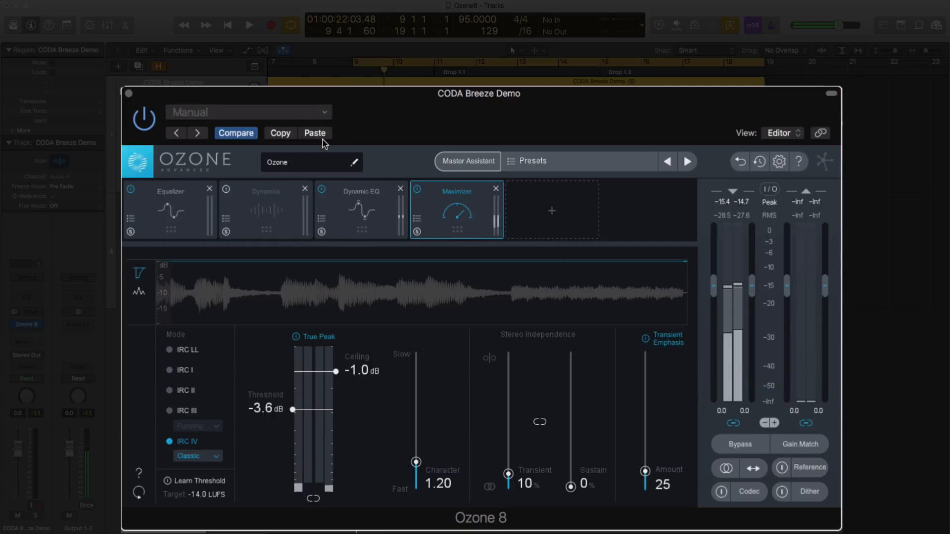
left_click(248, 25)
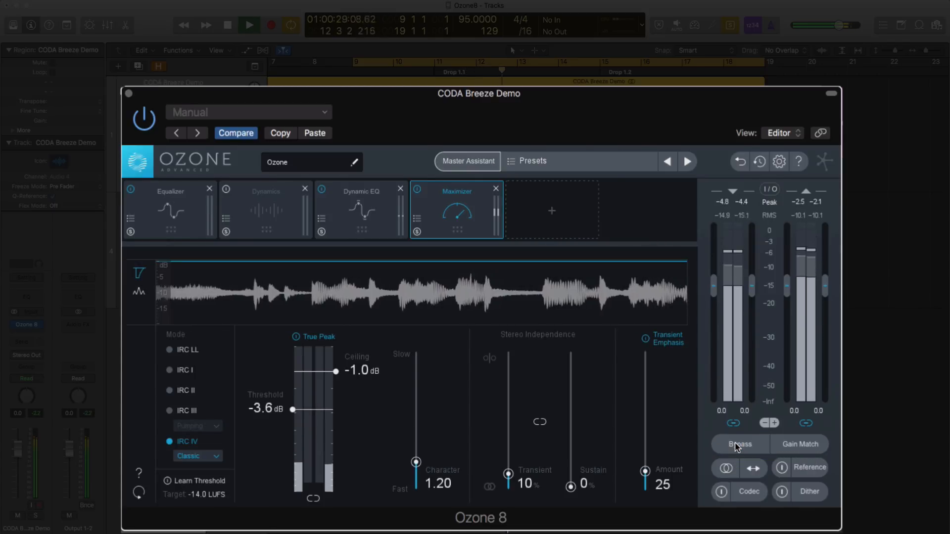
left_click(809, 467)
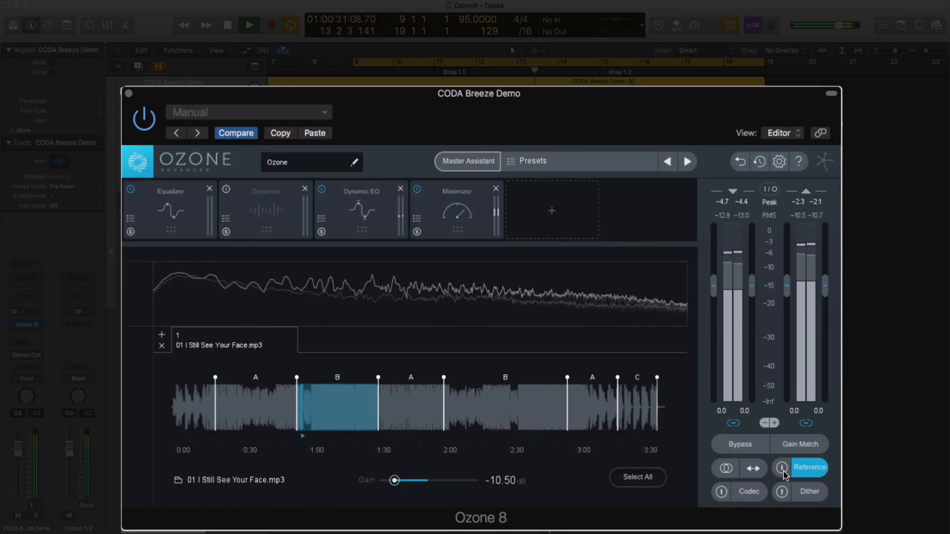
left_click(809, 467)
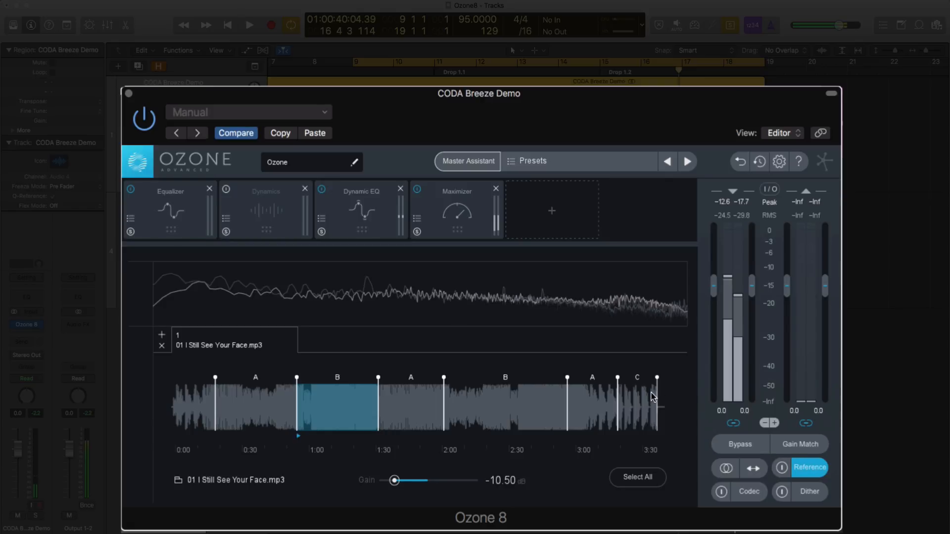
mouse_move(407, 285)
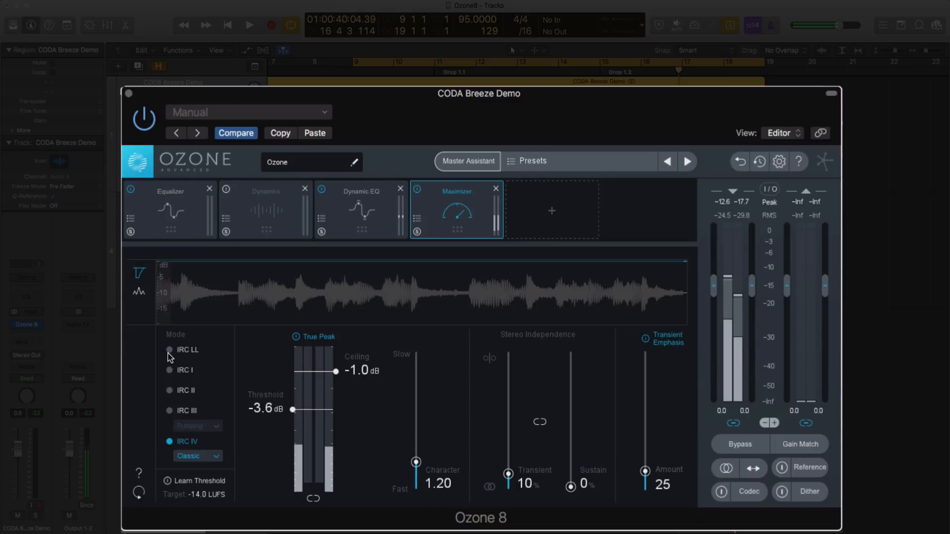
mouse_move(170, 350)
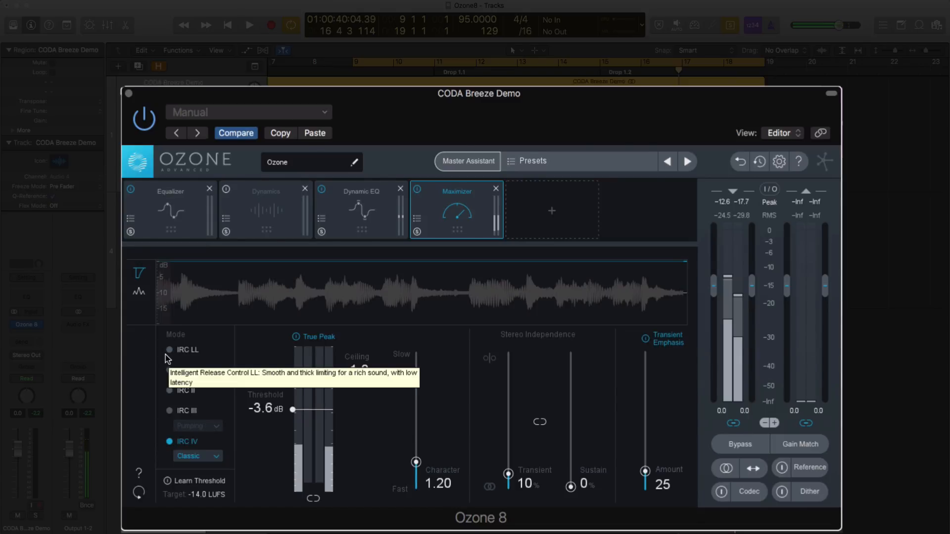
Step: Set the Maximizer to IRC LL mode and drag its threshold to −11.7 dB
left_click(169, 350)
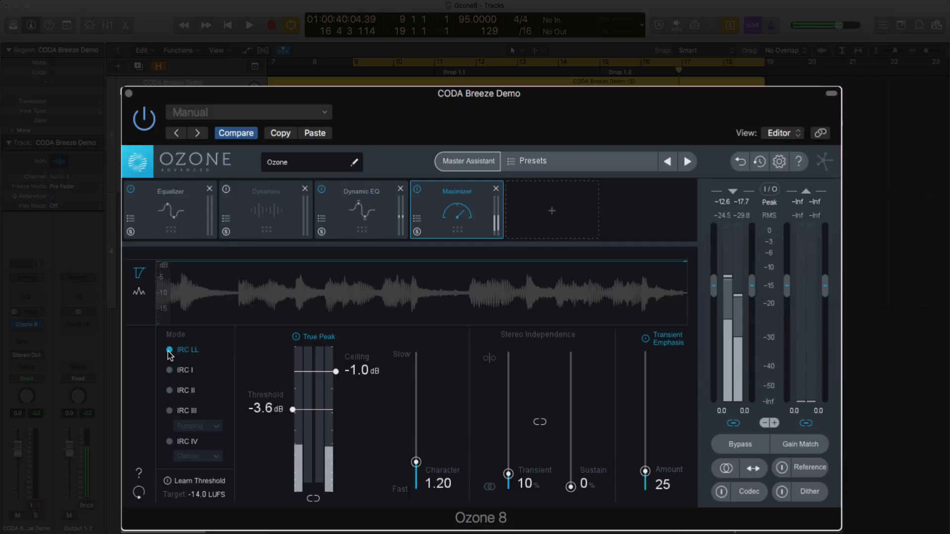
left_click(169, 350)
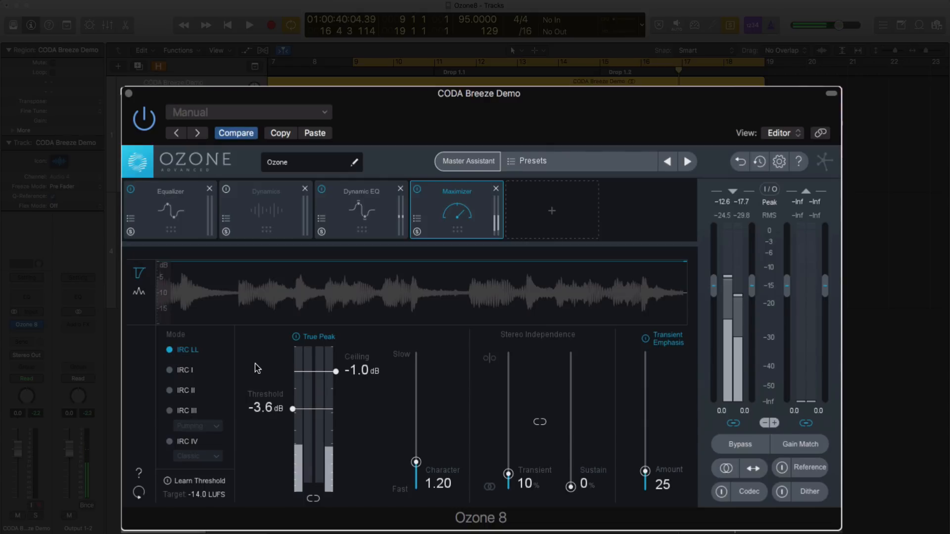
left_click_drag(293, 410, 292, 406)
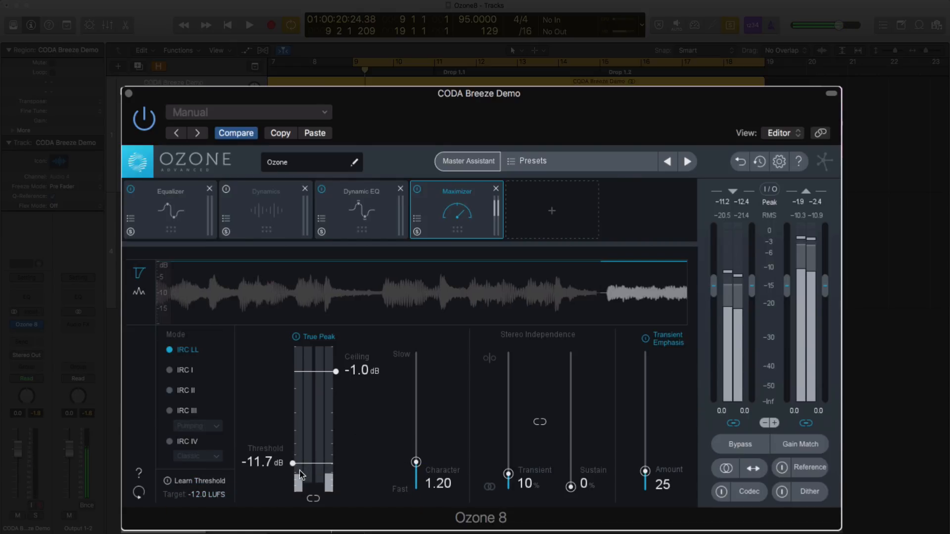
Step: Drag the Maximizer threshold up through −10, −9.2 and −8.5 to −8.1 dB
left_click_drag(291, 464, 291, 456)
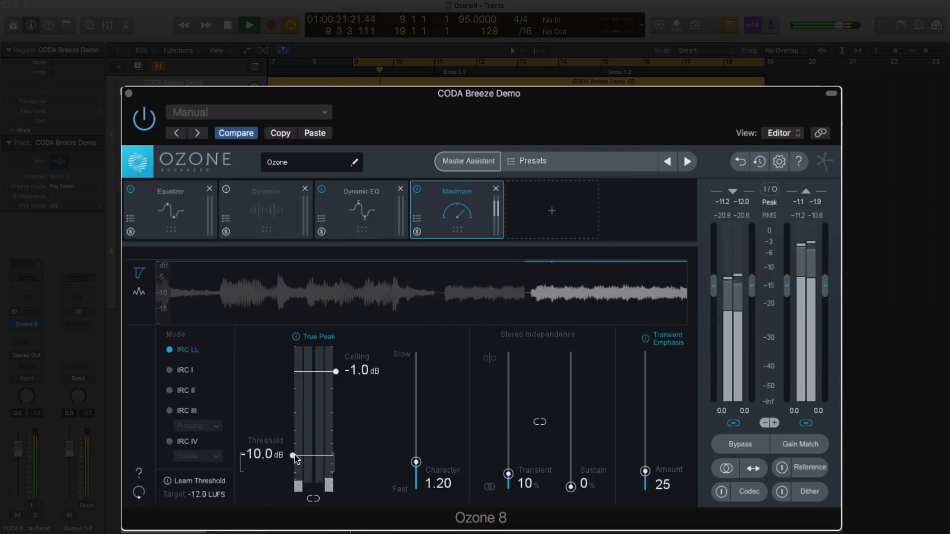
left_click_drag(292, 456, 295, 453)
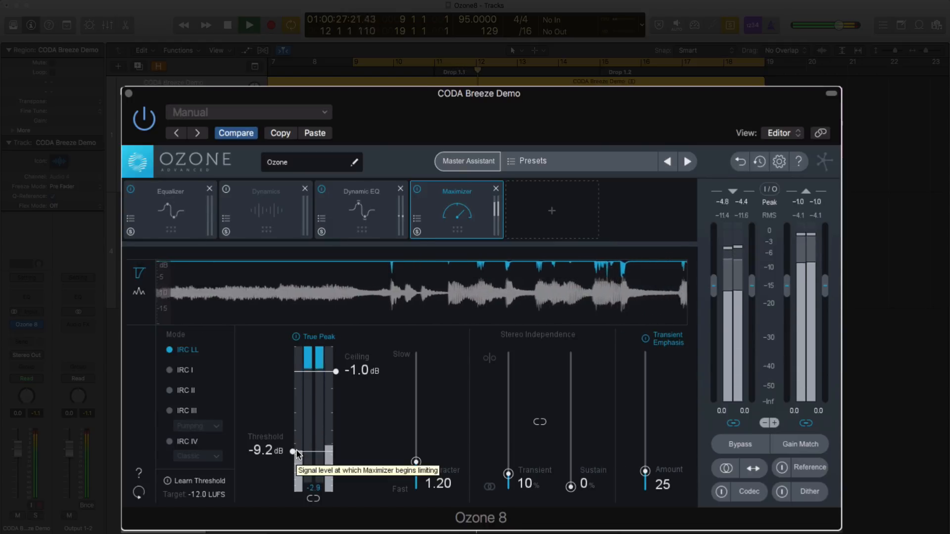
left_click_drag(297, 453, 324, 450)
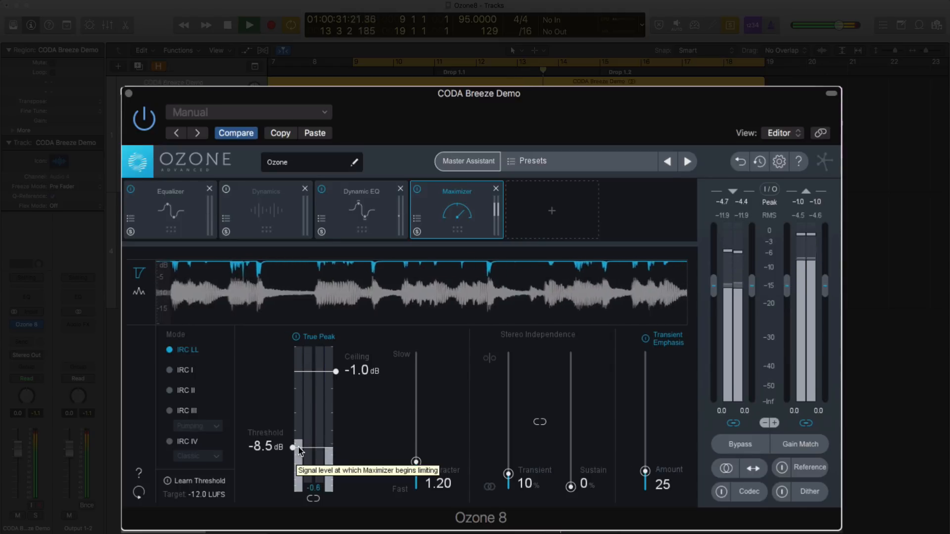
left_click_drag(293, 447, 297, 448)
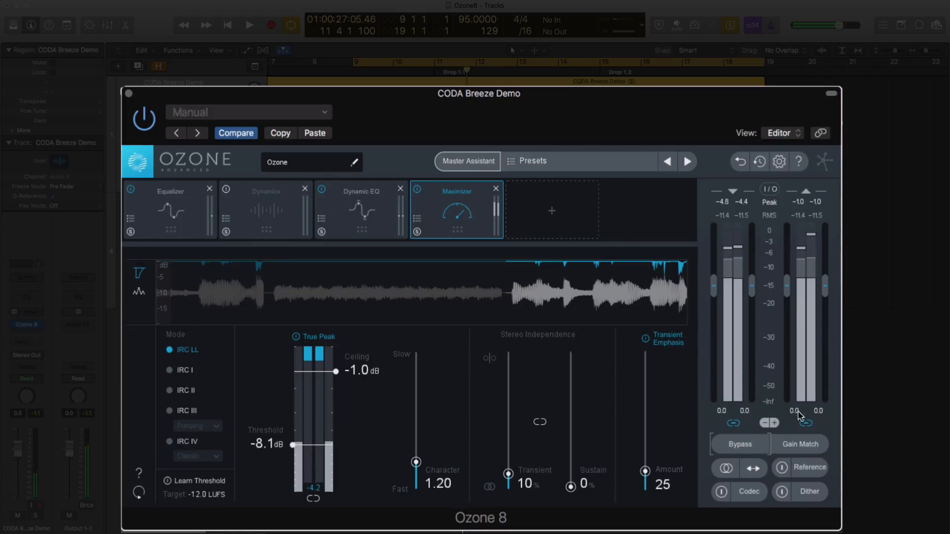
Step: Set the reference gain to about −0.98 dB and the Maximizer threshold to −9.0 dB
left_click(809, 467)
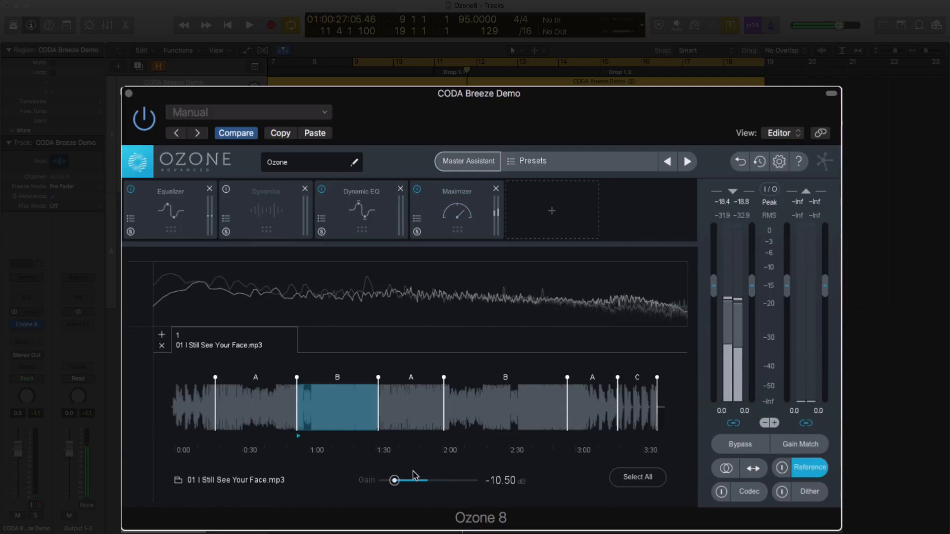
left_click_drag(395, 480, 421, 480)
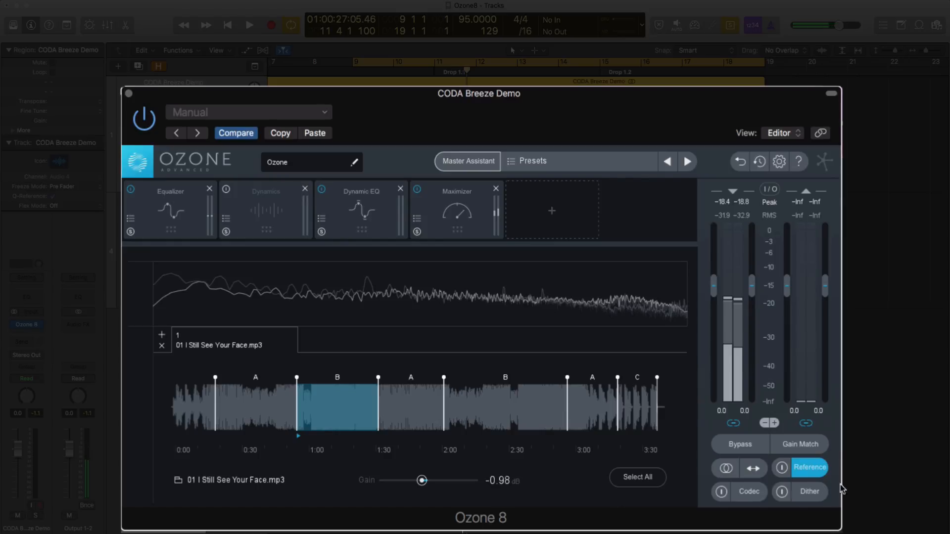
mouse_move(812, 478)
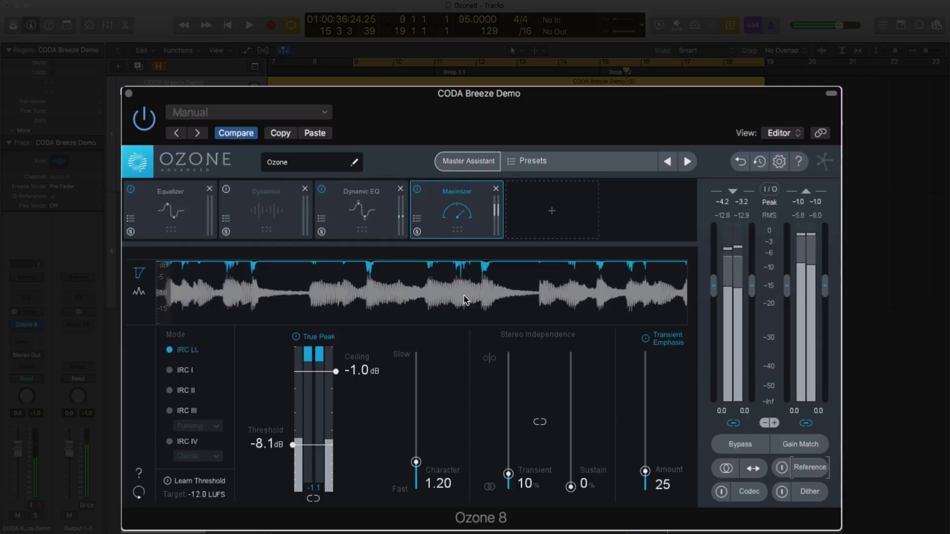
left_click_drag(291, 444, 297, 452)
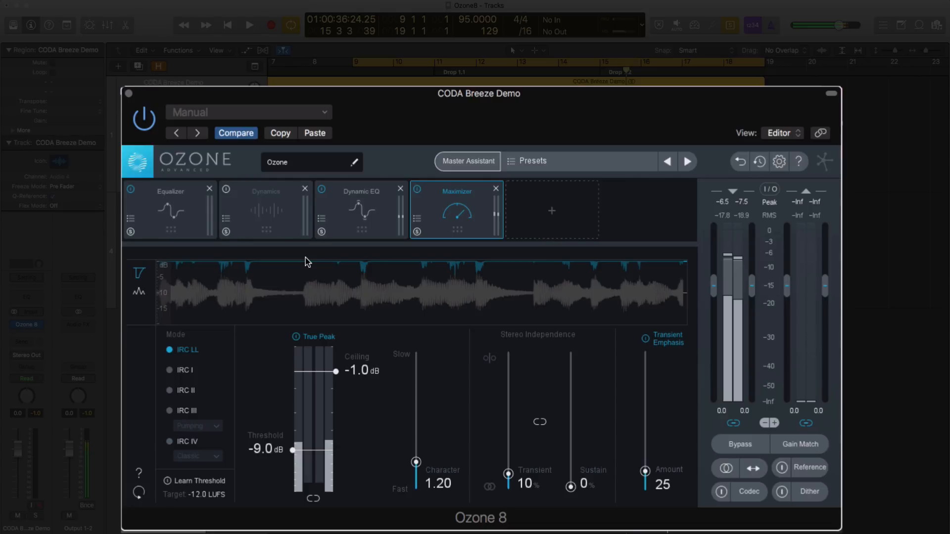
mouse_move(595, 266)
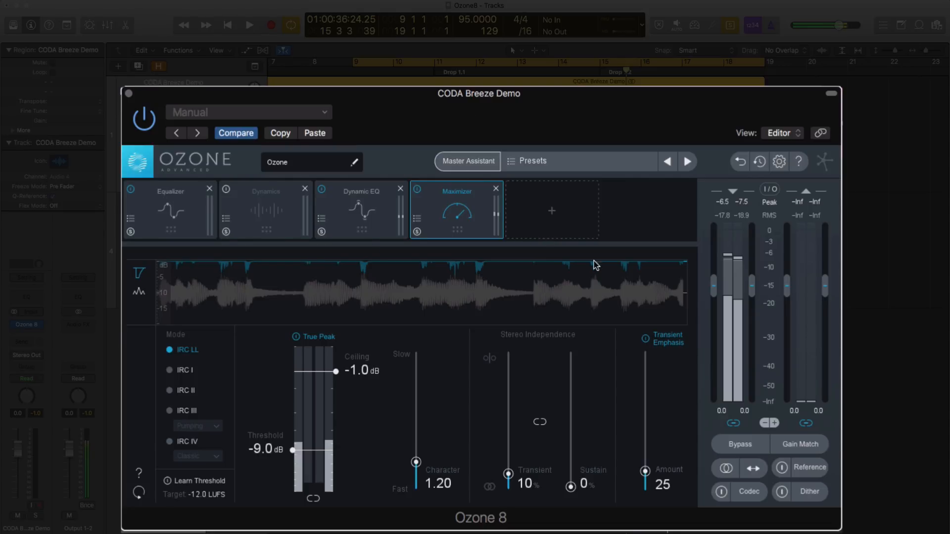
mouse_move(449, 170)
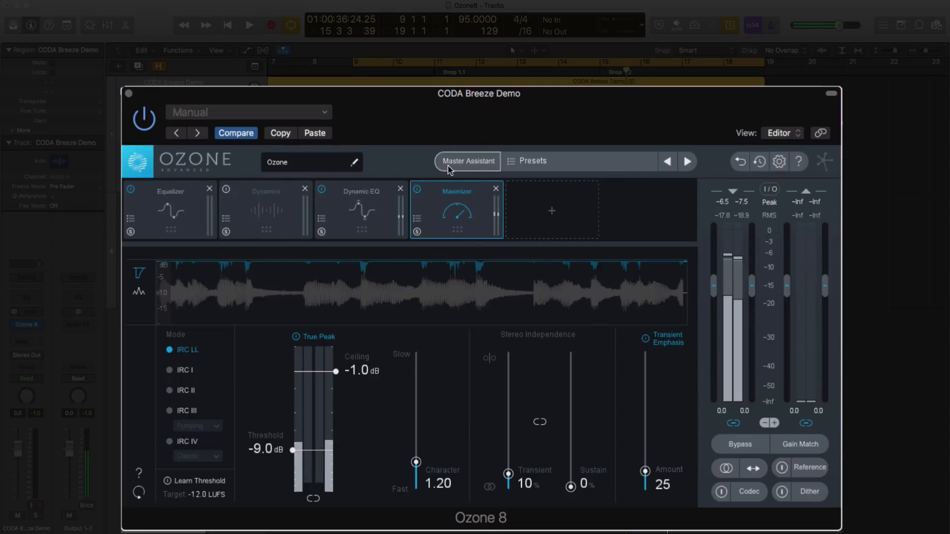
mouse_move(467, 161)
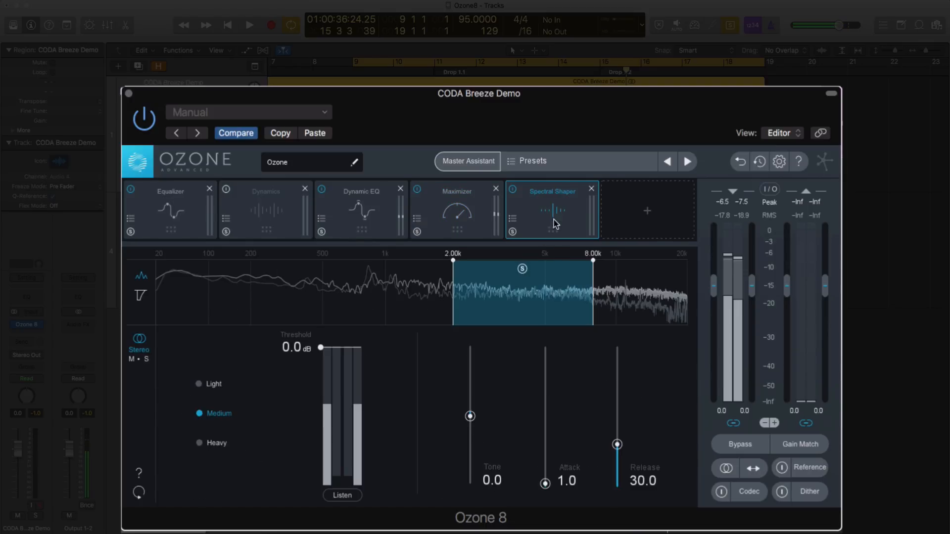
Step: Drag the Spectral Shaper module to the first slot, ahead of the Equalizer
left_click_drag(551, 209, 170, 208)
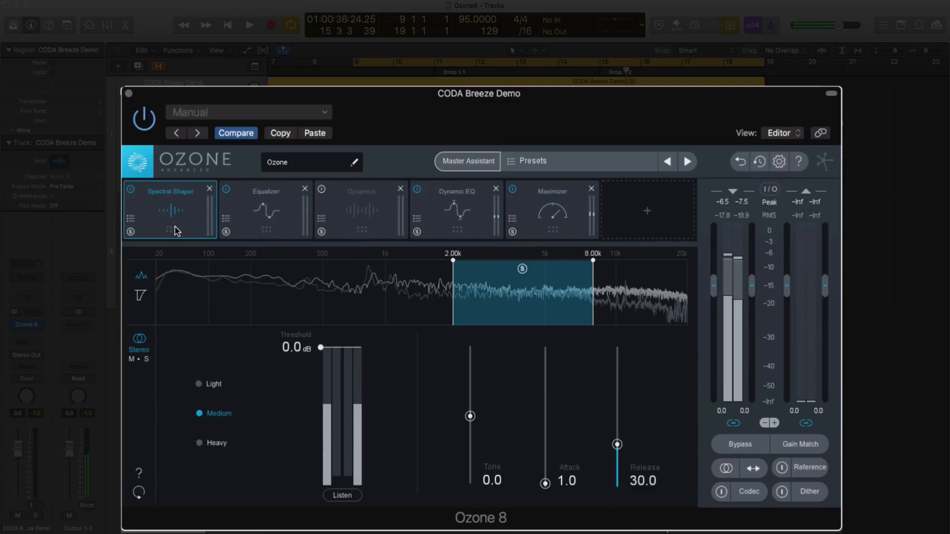
mouse_move(180, 230)
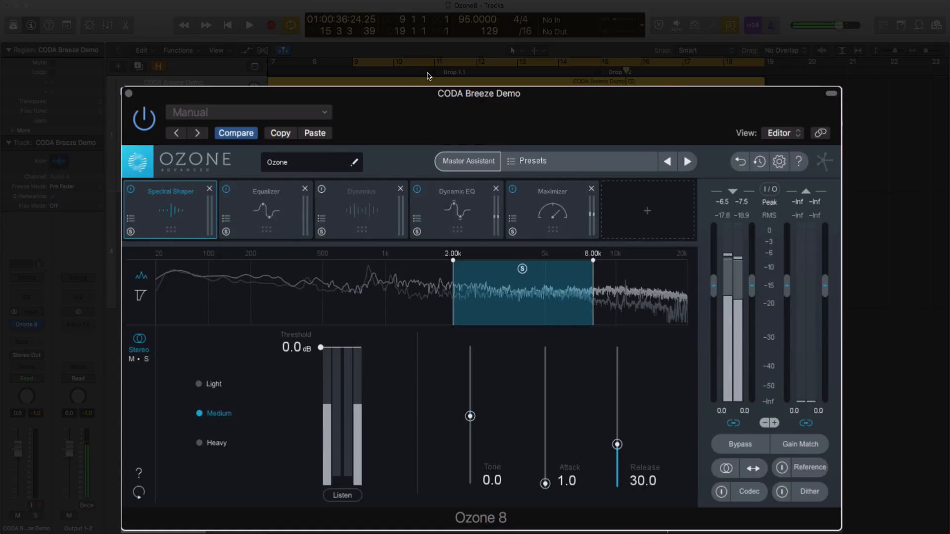
mouse_move(212, 185)
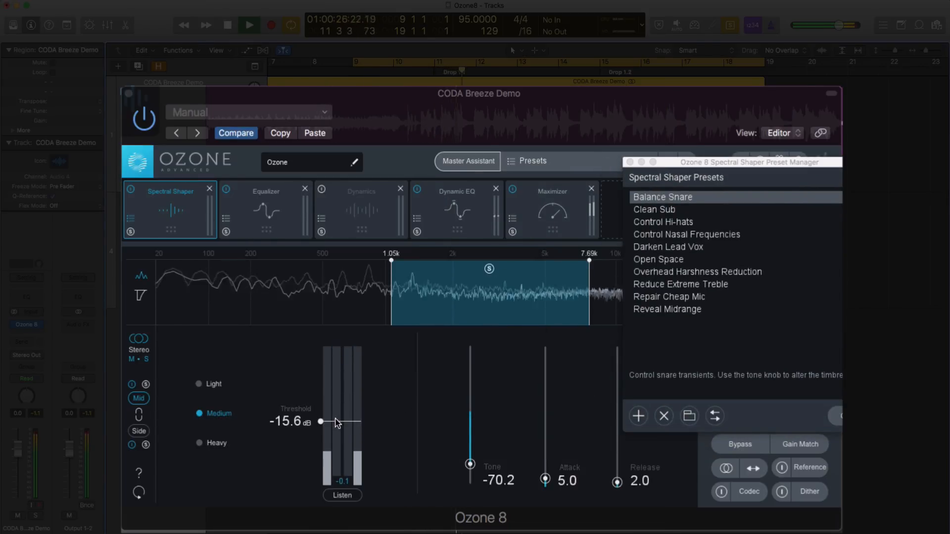
Step: Adjust the Spectral Shaper threshold to about −20.9 dB and close its preset list
left_click_drag(321, 422, 321, 452)
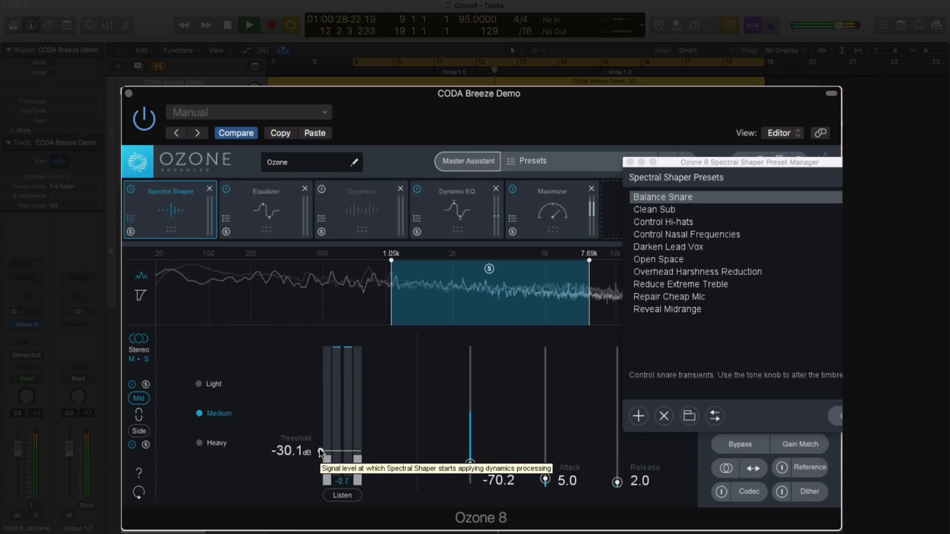
left_click_drag(320, 452, 320, 442)
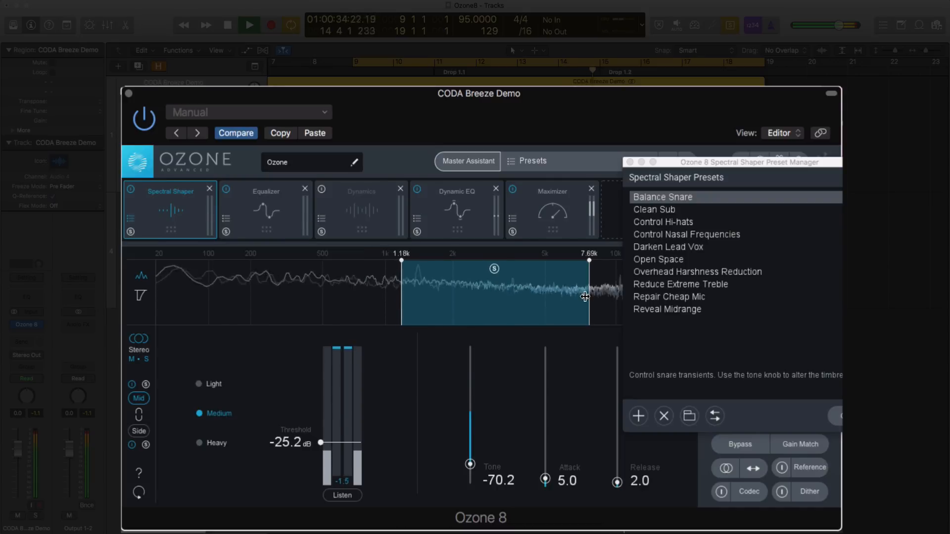
left_click_drag(319, 442, 321, 433)
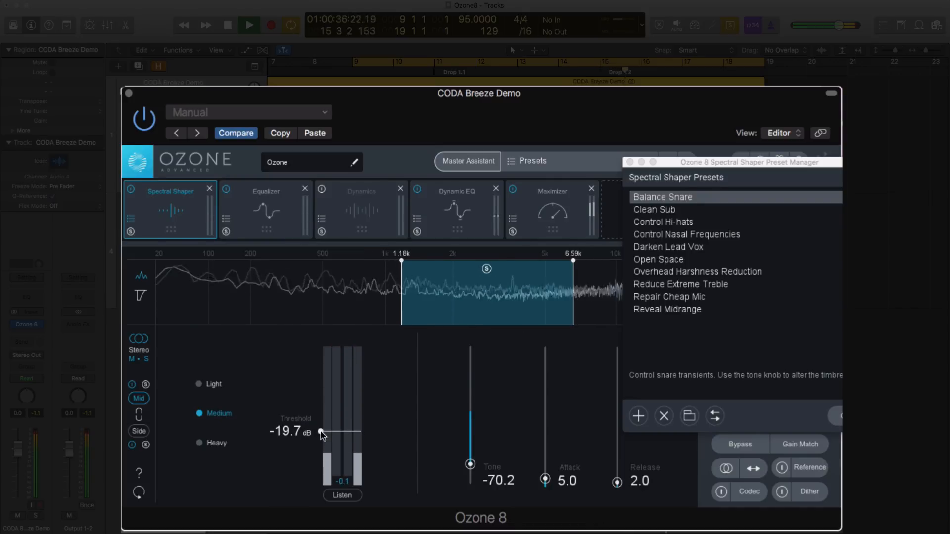
left_click(200, 383)
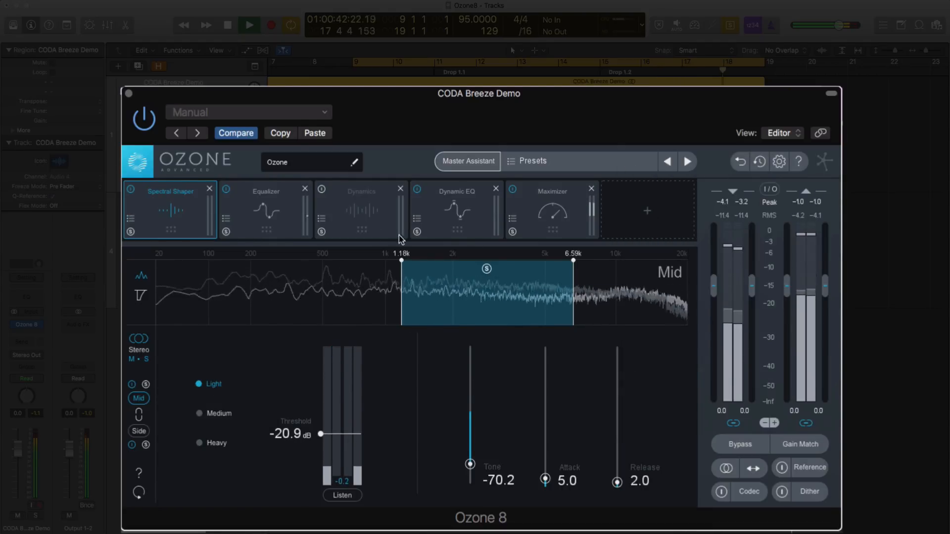
left_click(248, 25)
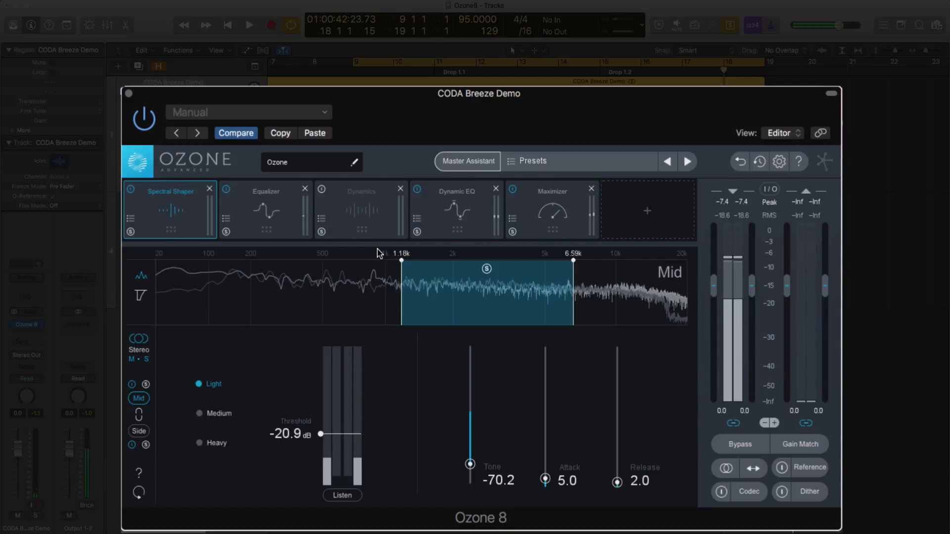
mouse_move(341, 245)
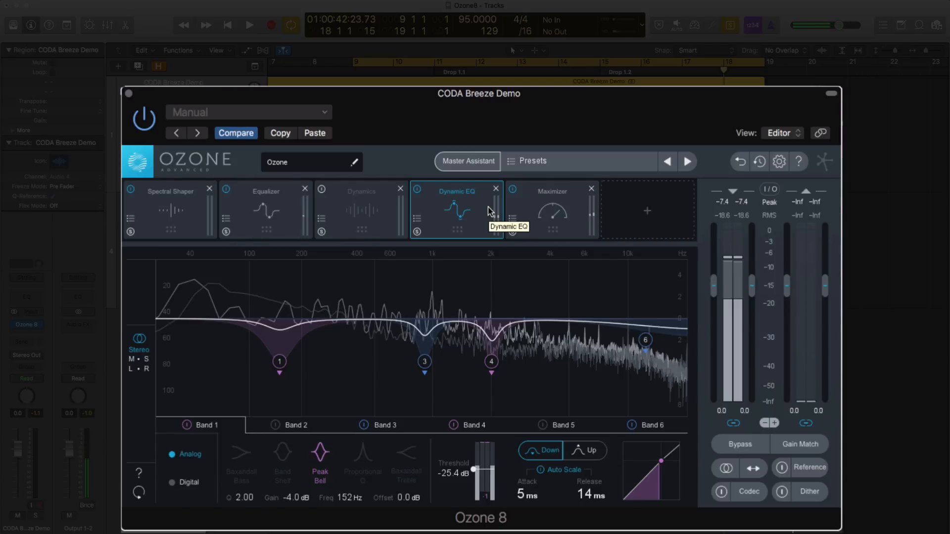
mouse_move(326, 211)
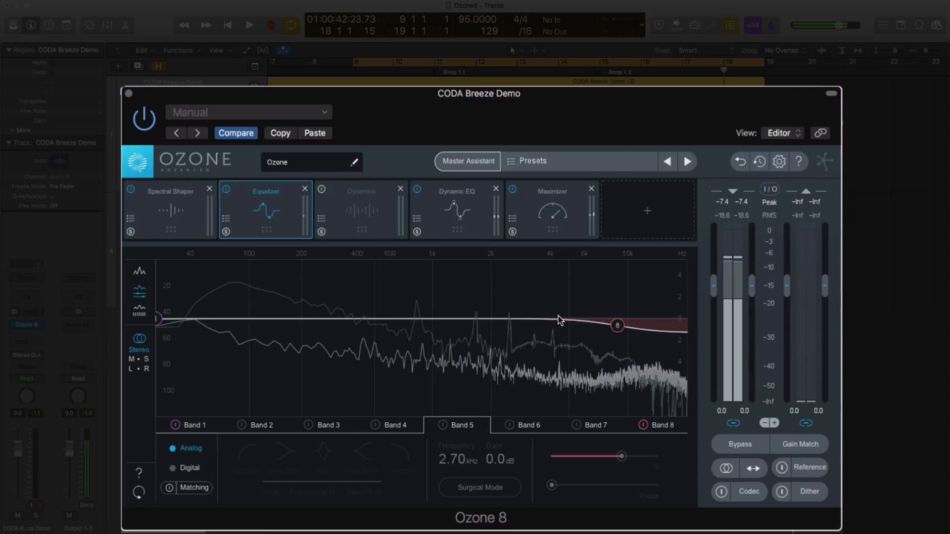
Step: Select the Band 8 high shelf and add a +0.2 dB bell at 3.69 kHz
left_click(617, 326)
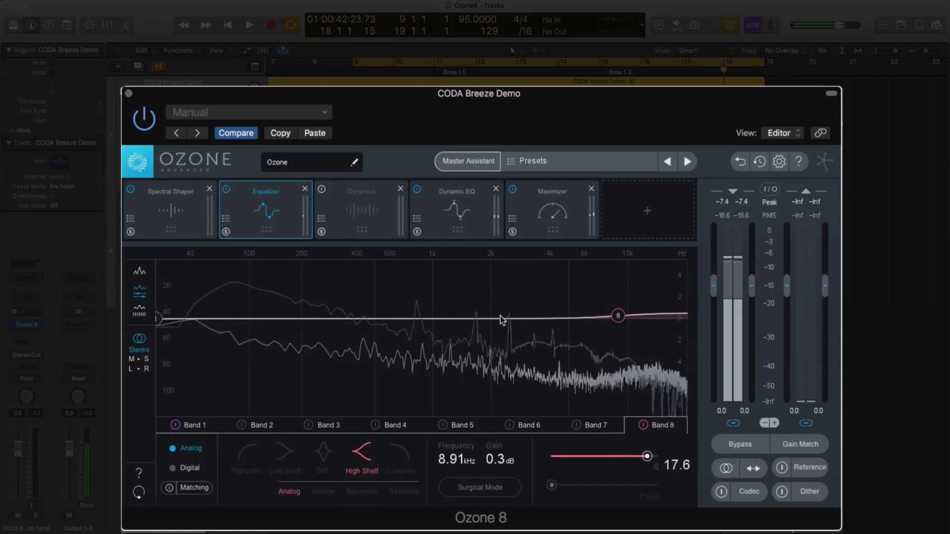
left_click(509, 311)
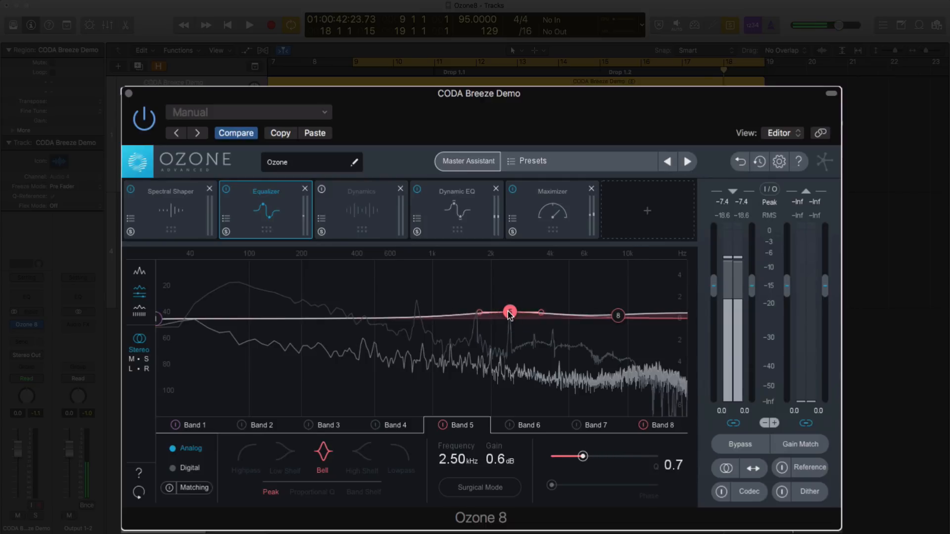
left_click_drag(509, 309, 542, 314)
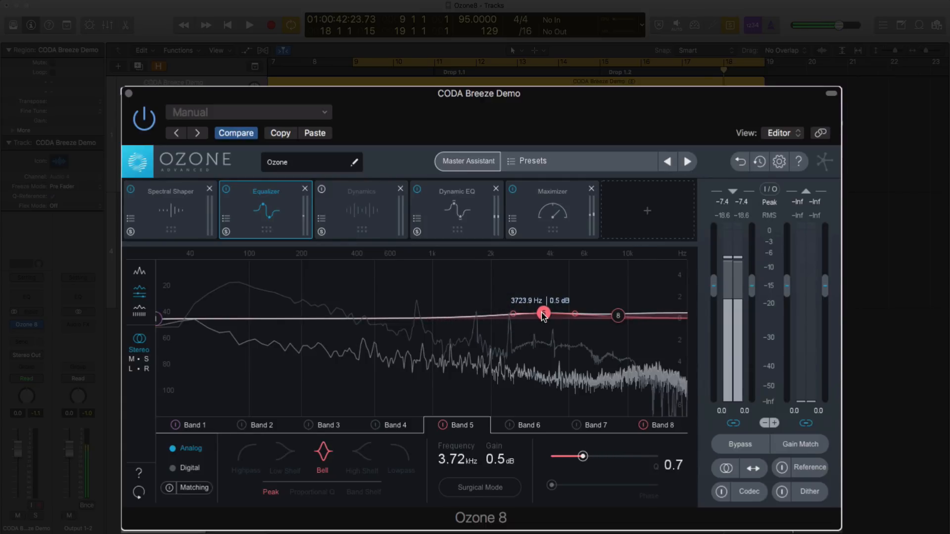
left_click(249, 24)
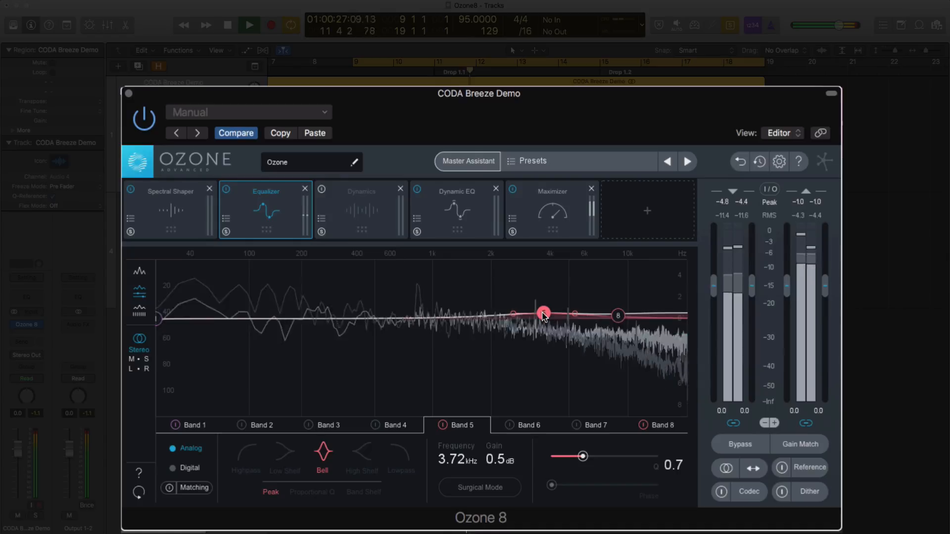
left_click_drag(544, 314, 541, 338)
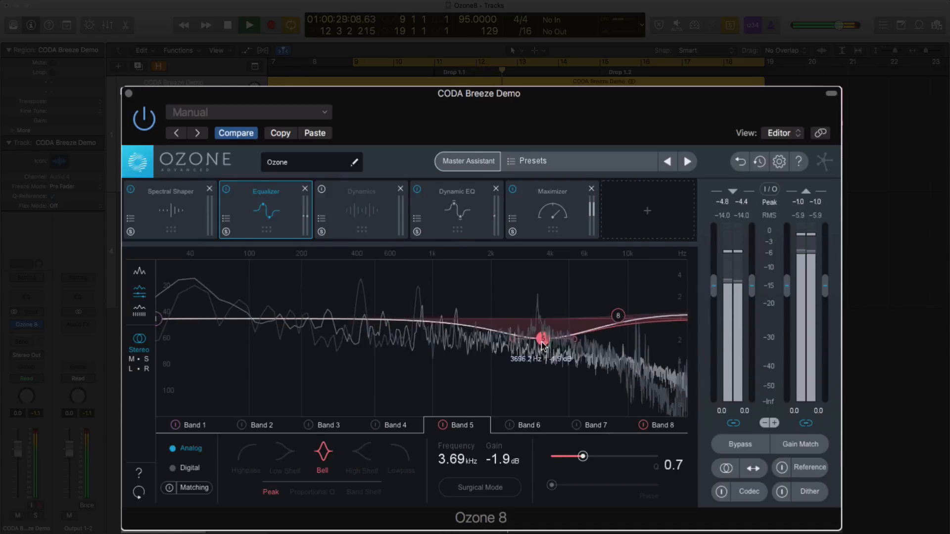
left_click_drag(541, 339, 543, 315)
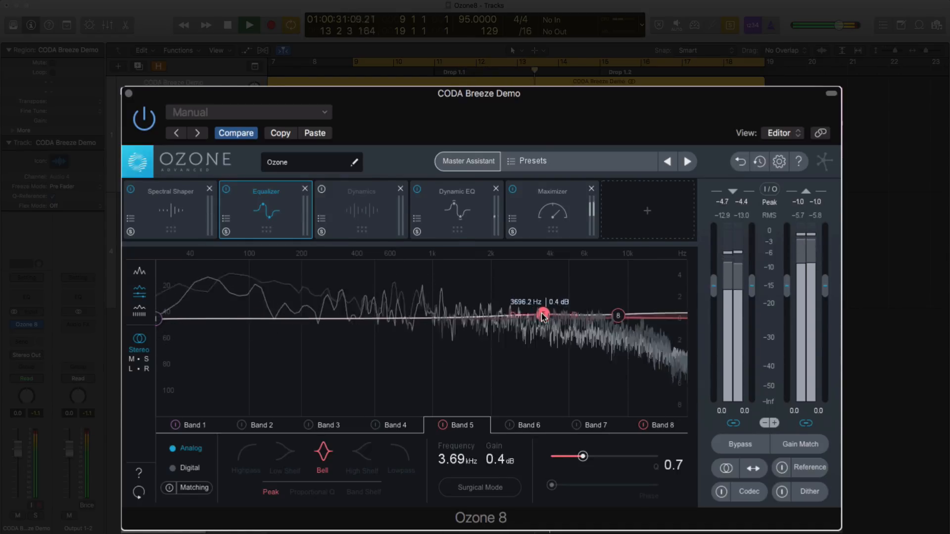
left_click_drag(543, 314, 544, 308)
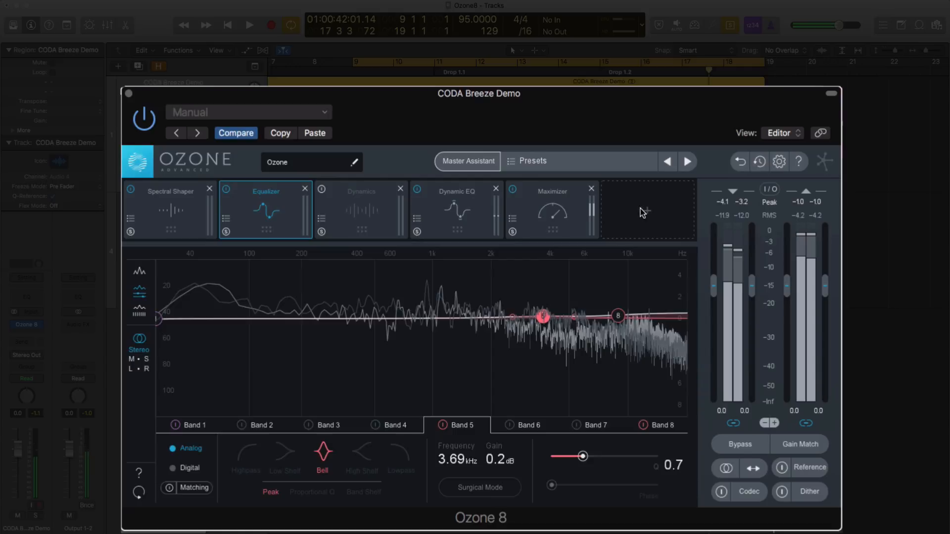
Step: Add an Imager with band widths −43.0, −21.5, 21.5, 31.6 and a 1.09k crossover
left_click(646, 210)
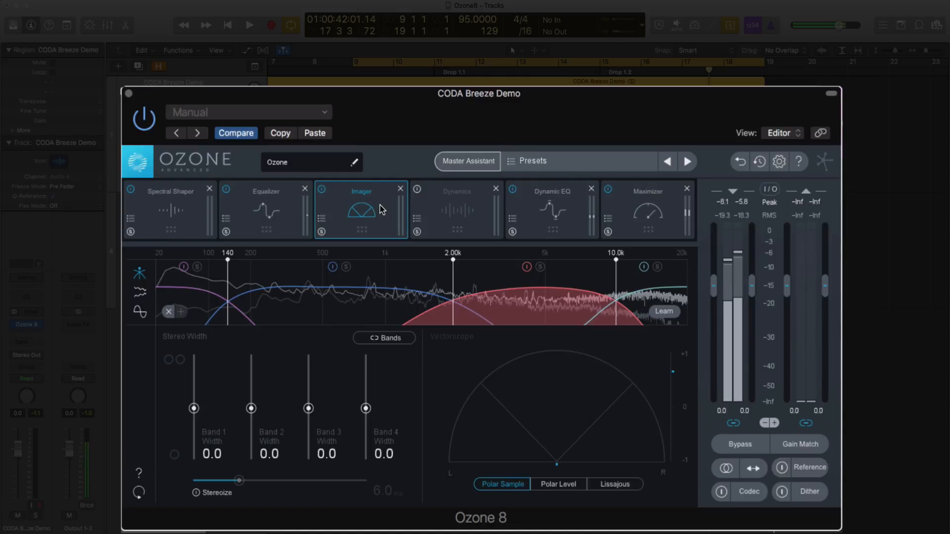
mouse_move(382, 210)
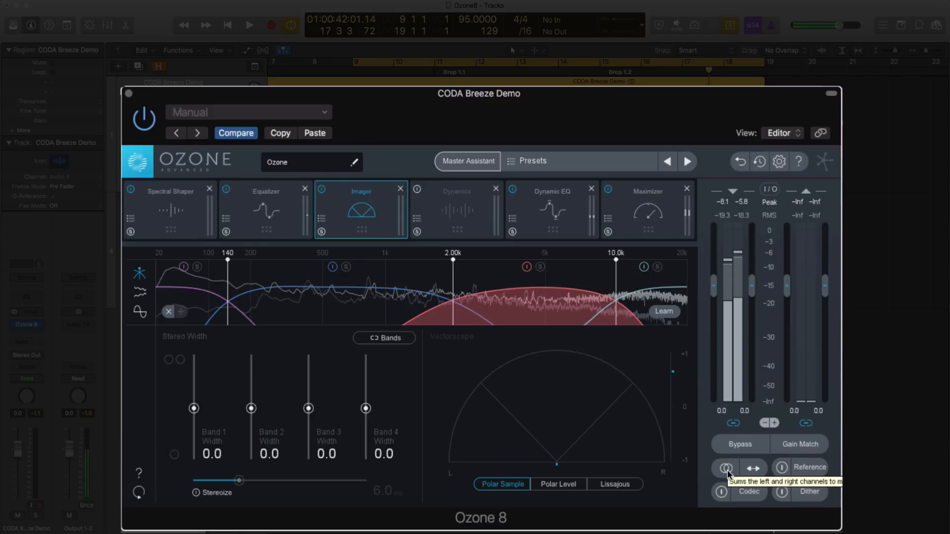
left_click_drag(194, 408, 194, 433)
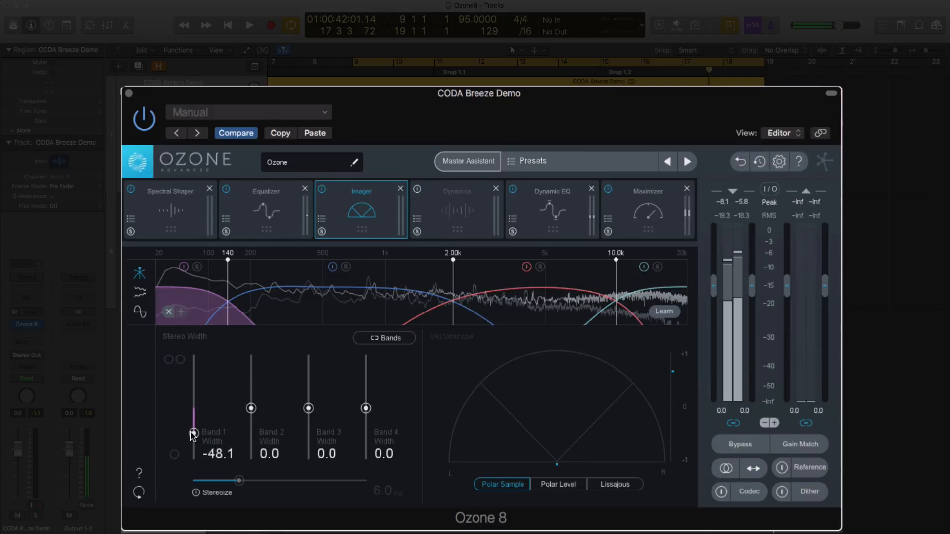
left_click_drag(192, 435, 194, 430)
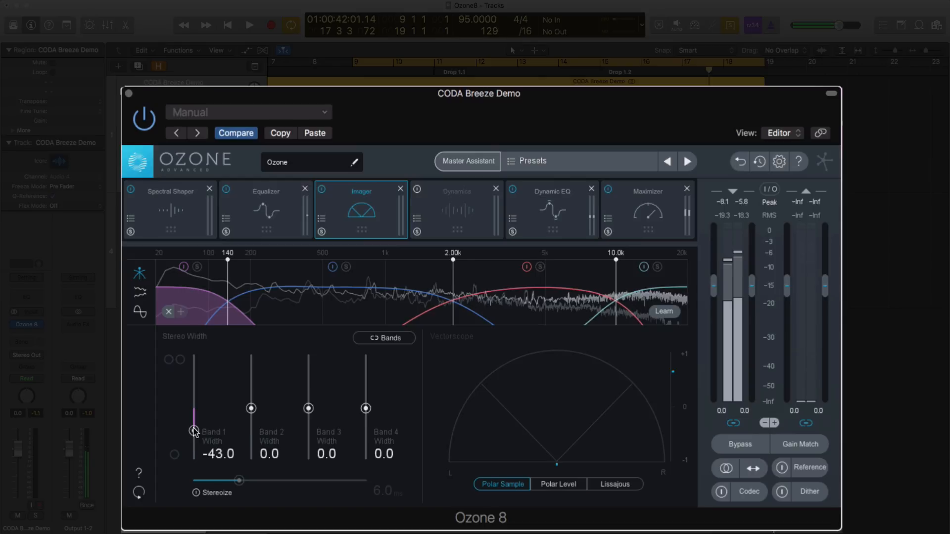
left_click_drag(251, 408, 251, 418)
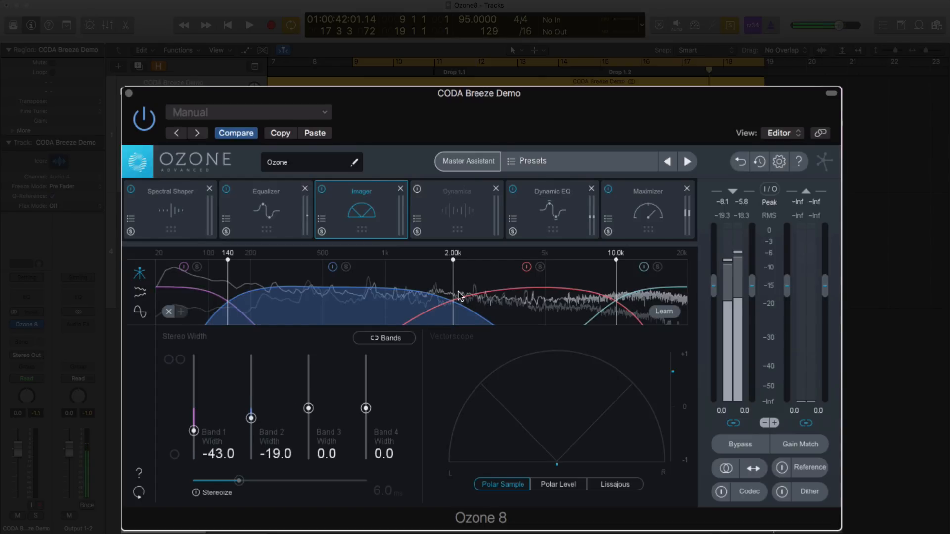
left_click_drag(453, 289, 397, 289)
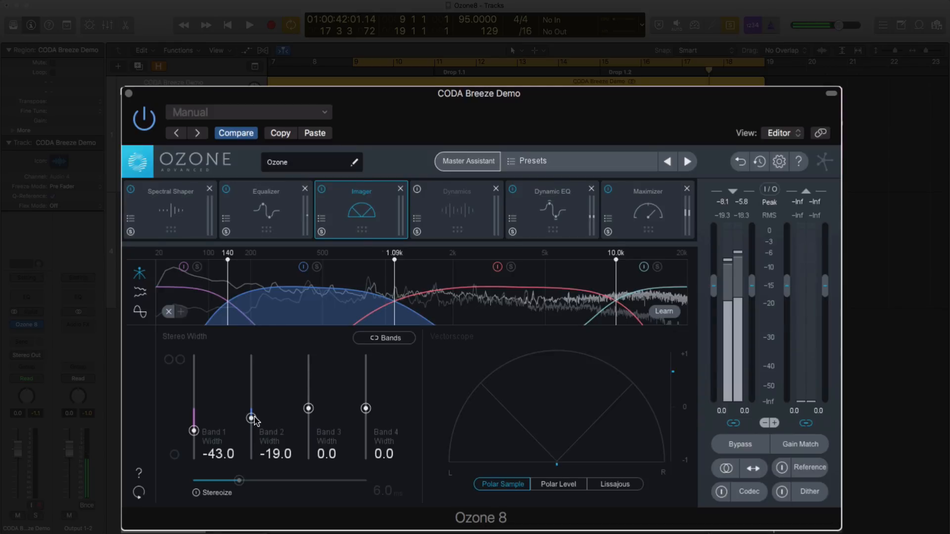
left_click_drag(252, 418, 251, 419)
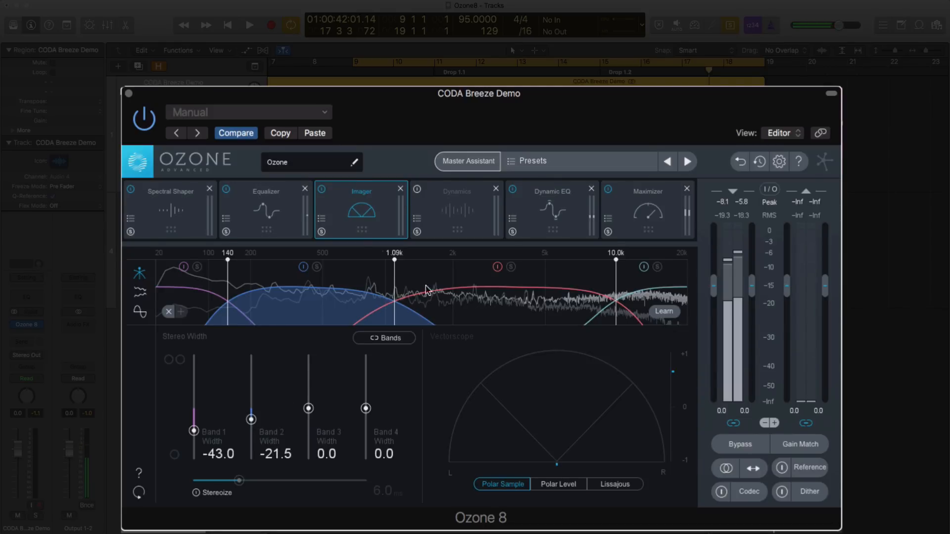
mouse_move(313, 408)
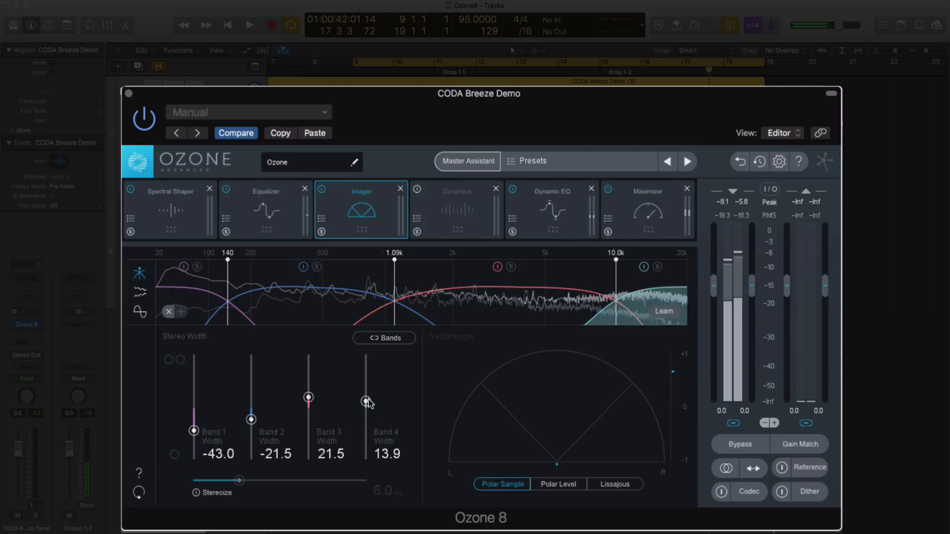
left_click_drag(366, 402, 366, 392)
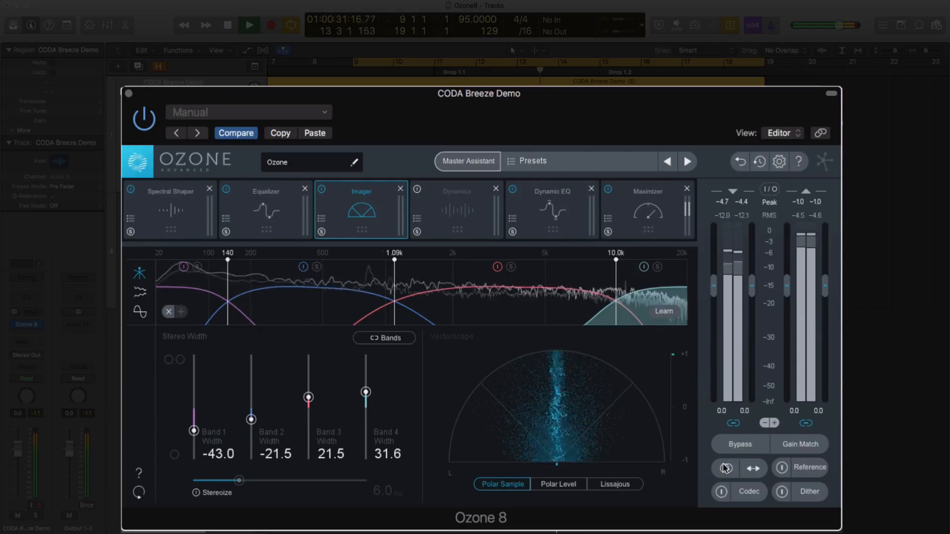
Step: Turn off mono summing so playback returns to full stereo
left_click(724, 468)
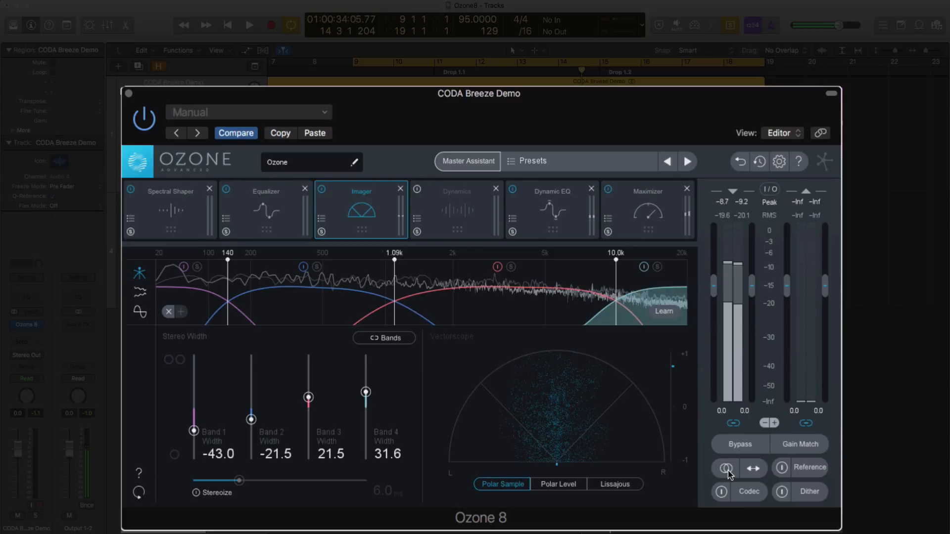
mouse_move(750, 301)
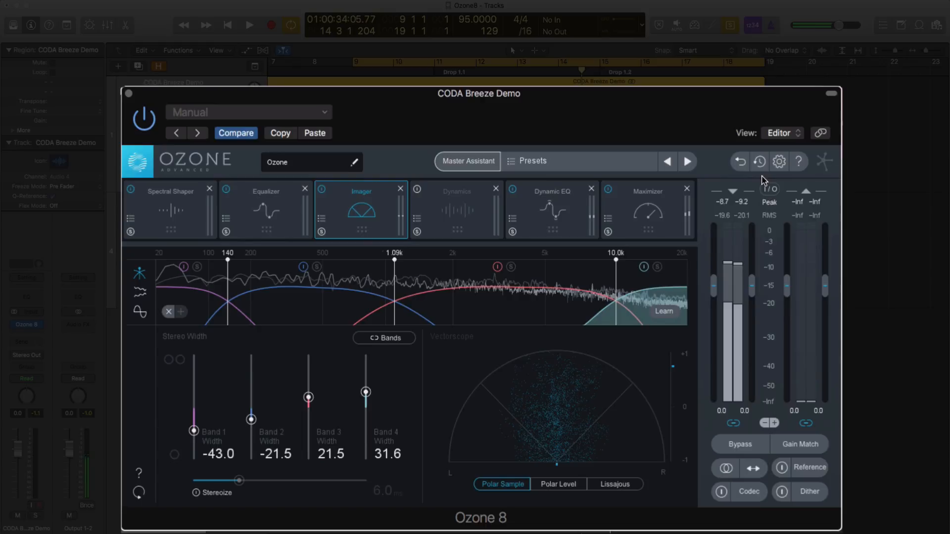
left_click(770, 189)
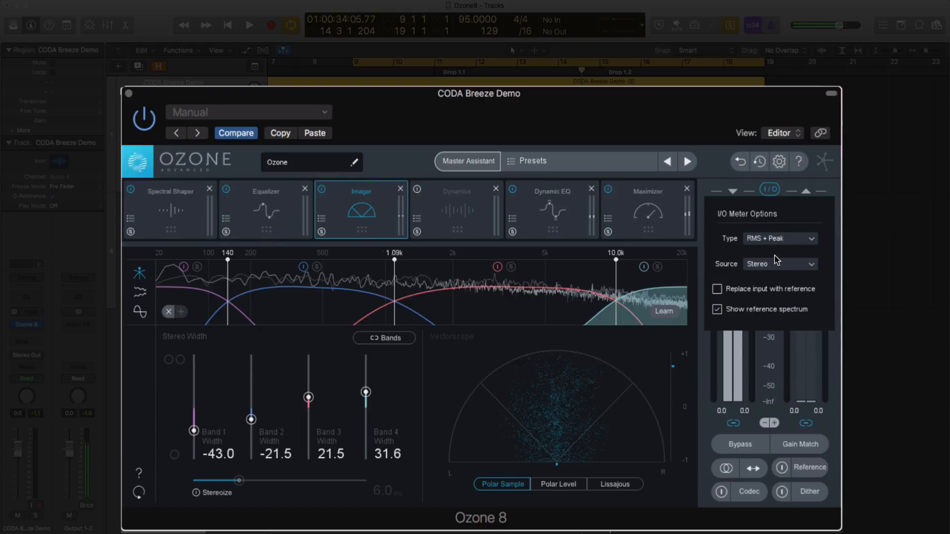
left_click(780, 238)
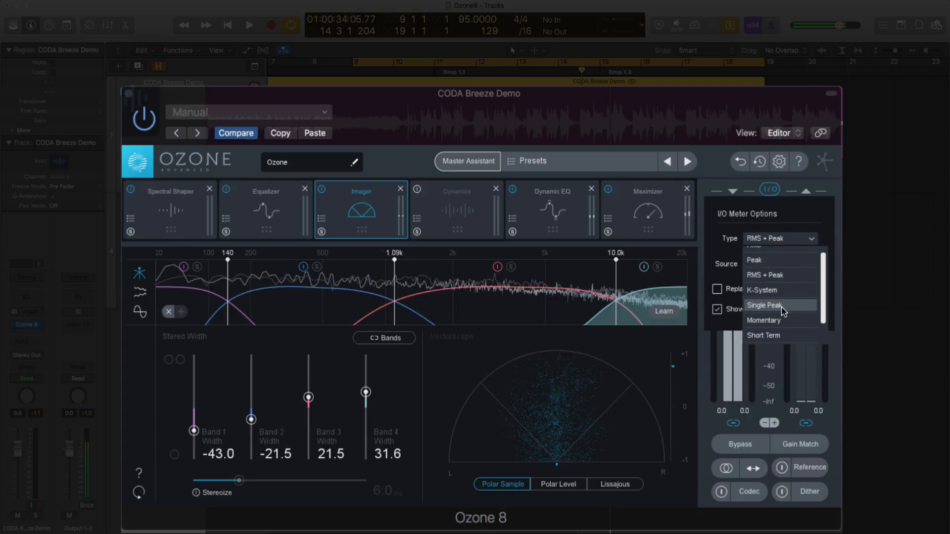
scroll("down", 3)
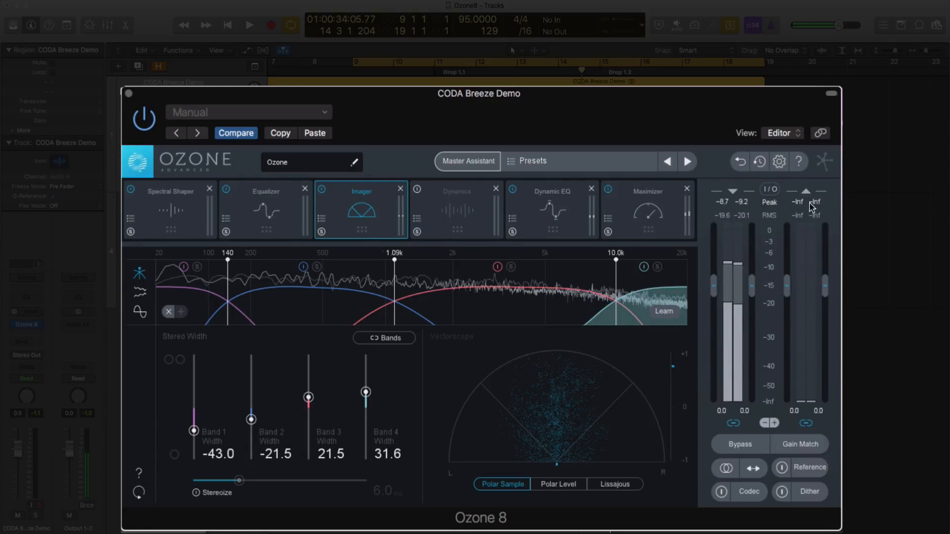
mouse_move(647, 243)
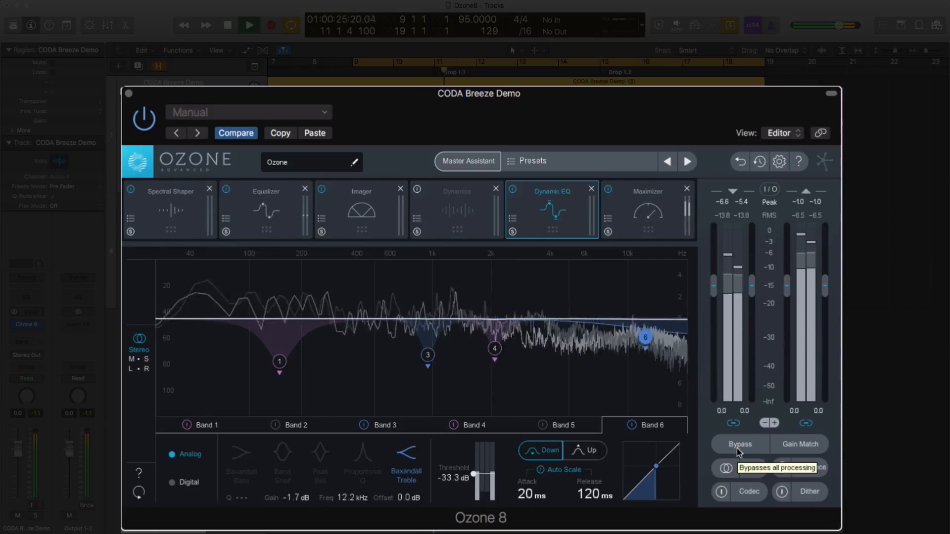
Step: Bypass and restore the whole mastering chain twice, leaving processing active
left_click(739, 444)
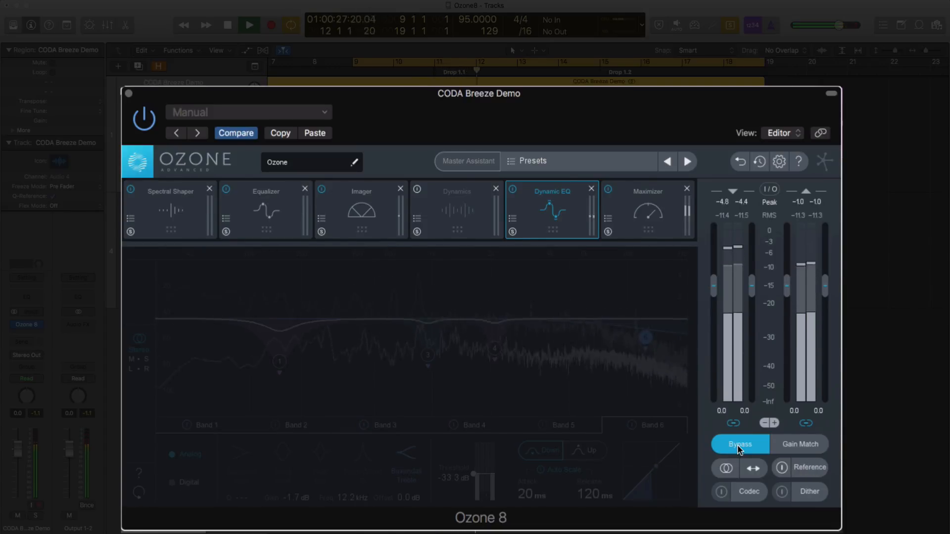
left_click(739, 445)
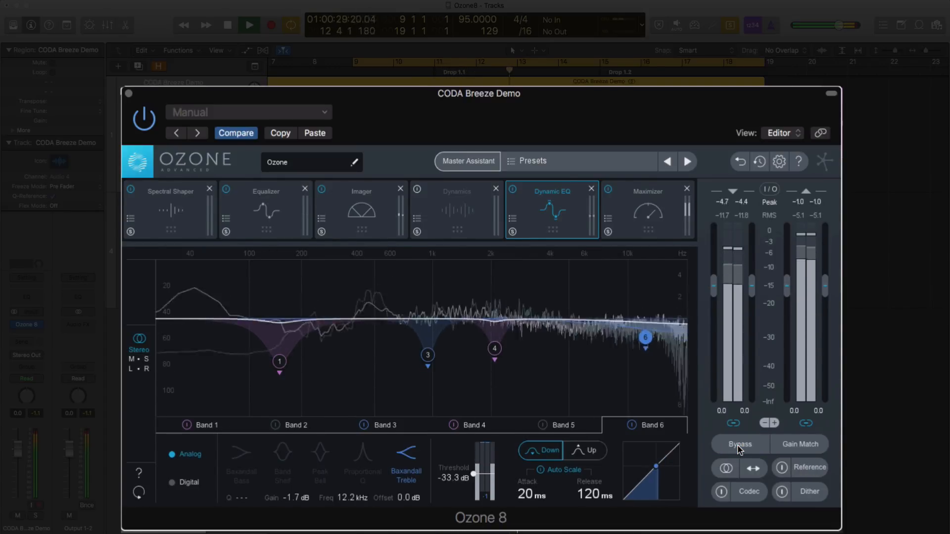
left_click(739, 444)
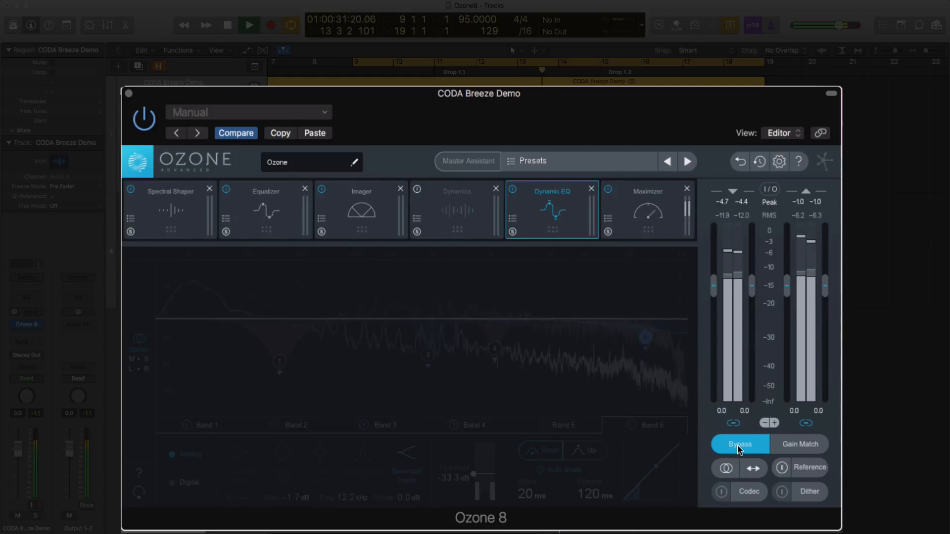
left_click(740, 445)
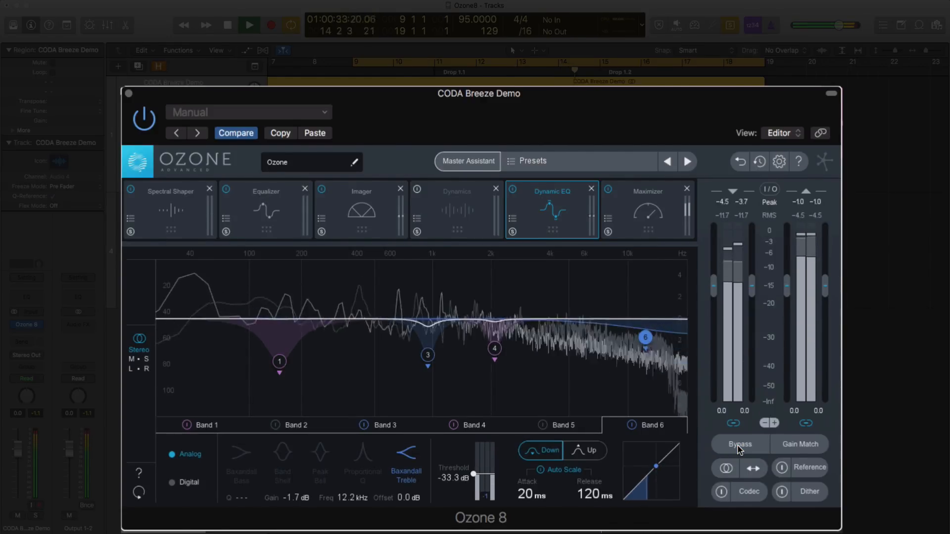